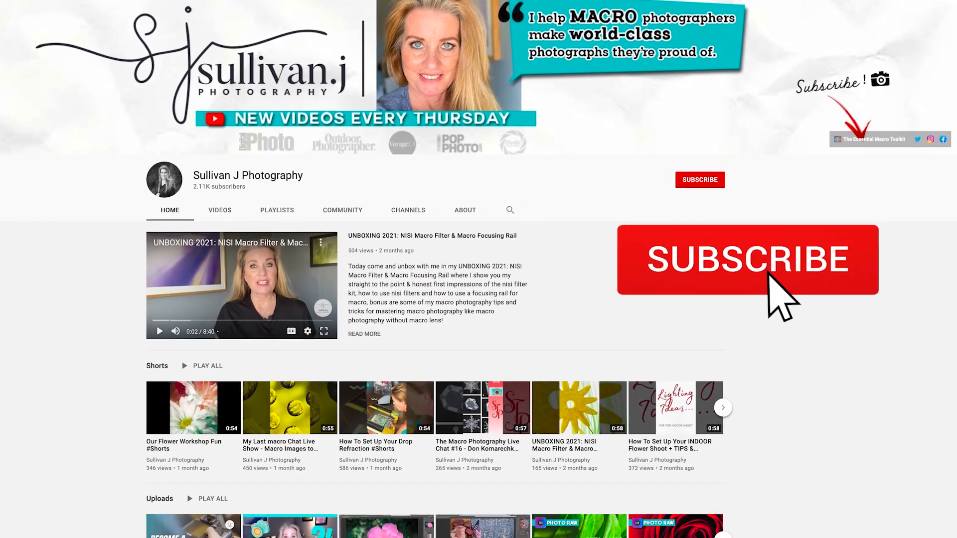
Step: Open the dandelion water-drop raw file from the Card 1 folder in the Edit module
{"action": "left_click", "coordinate": [746, 258]}
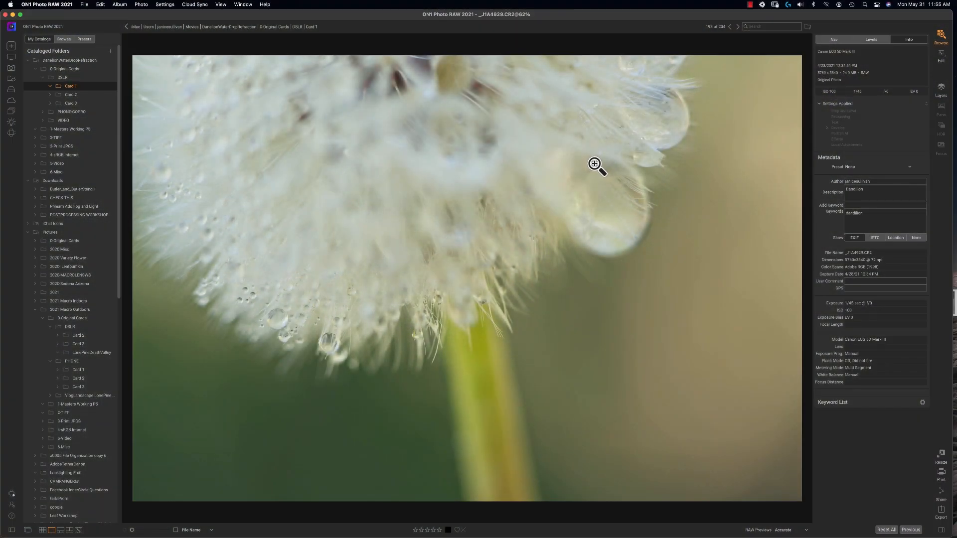
{"action": "mouse_move", "coordinate": [589, 170]}
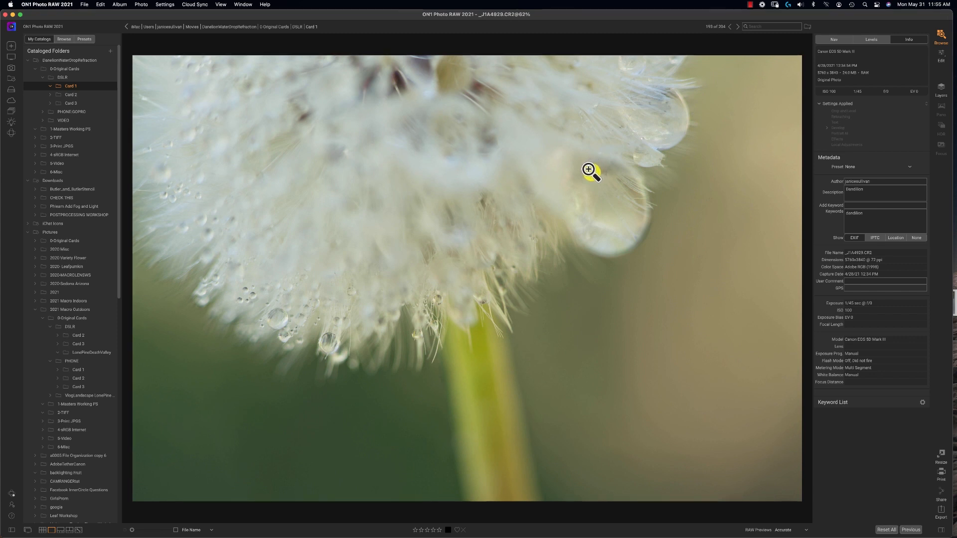
{"action": "mouse_move", "coordinate": [759, 176]}
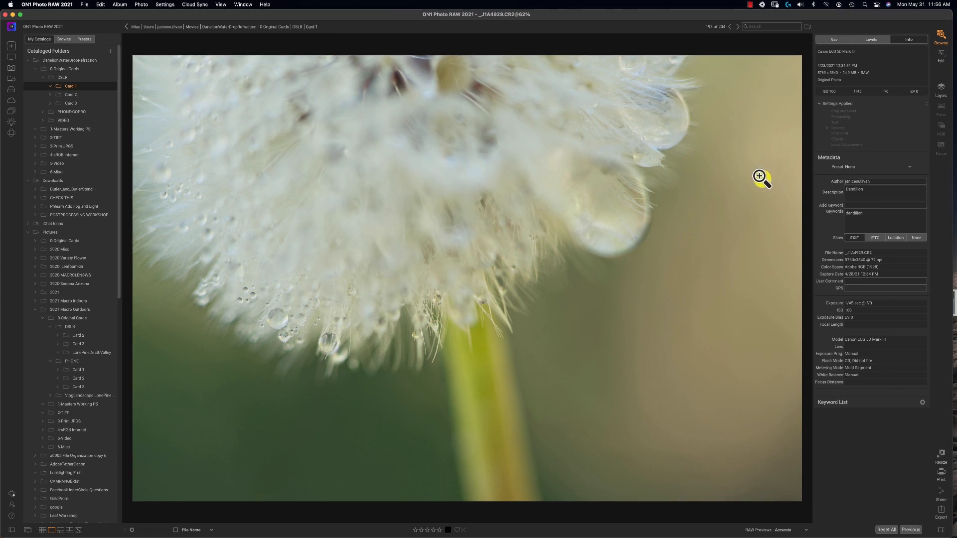
{"action": "mouse_move", "coordinate": [918, 20]}
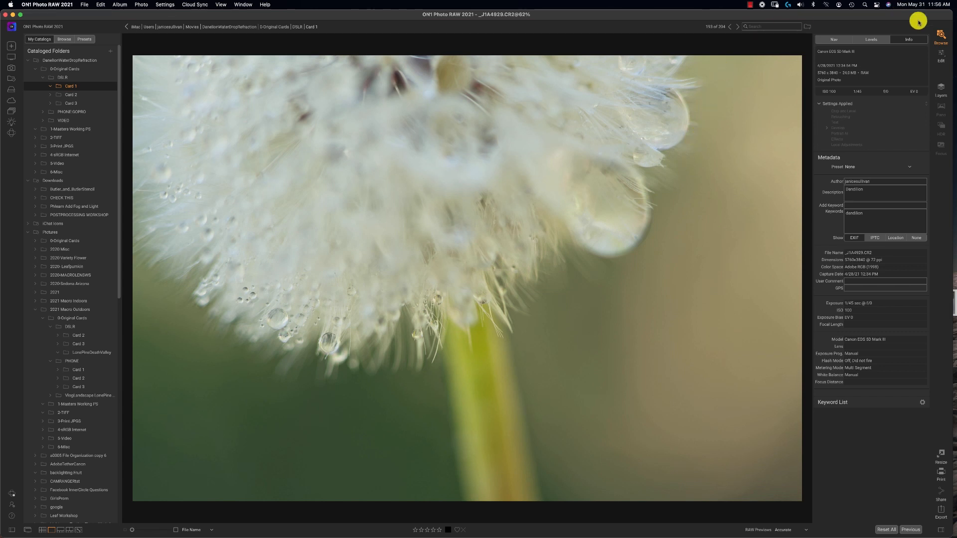
{"action": "mouse_move", "coordinate": [717, 182]}
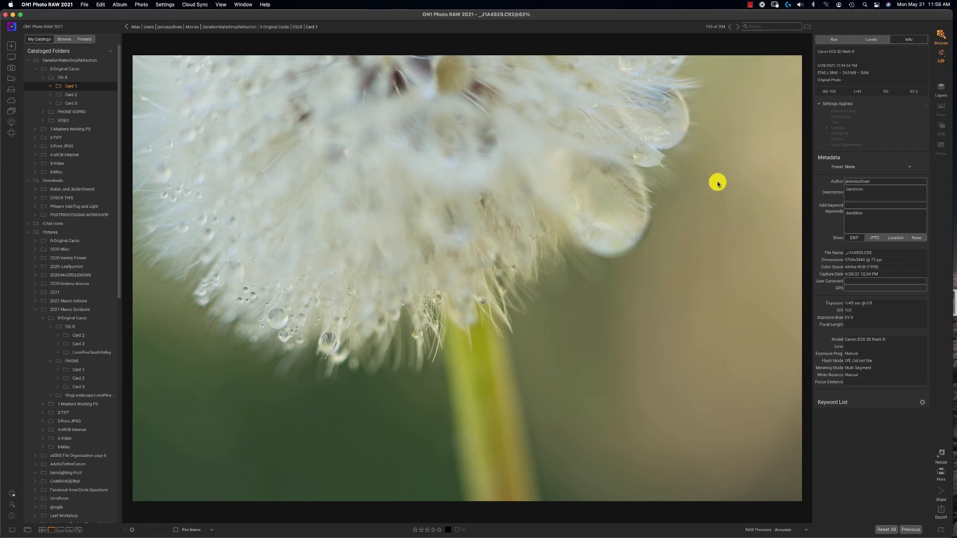
{"action": "left_click", "coordinate": [941, 60]}
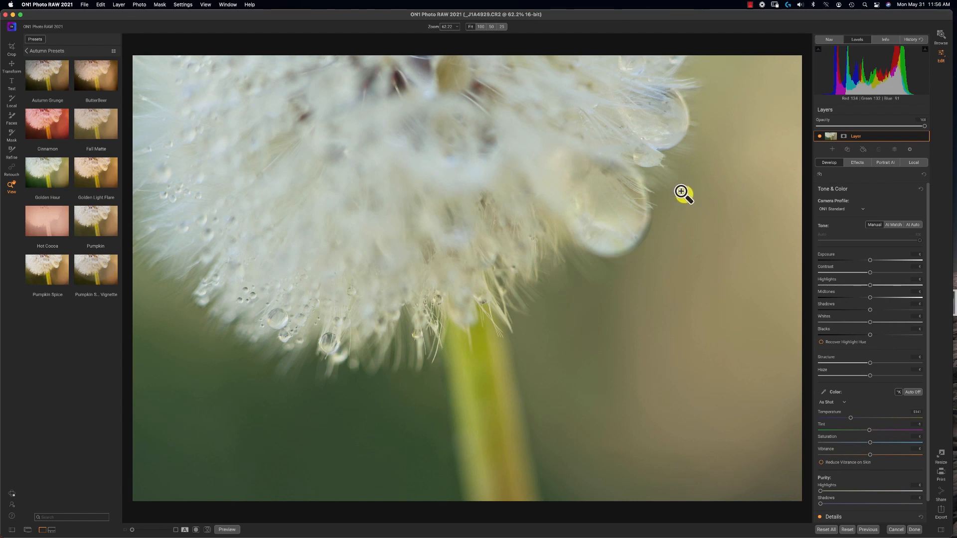
{"action": "mouse_move", "coordinate": [926, 60]}
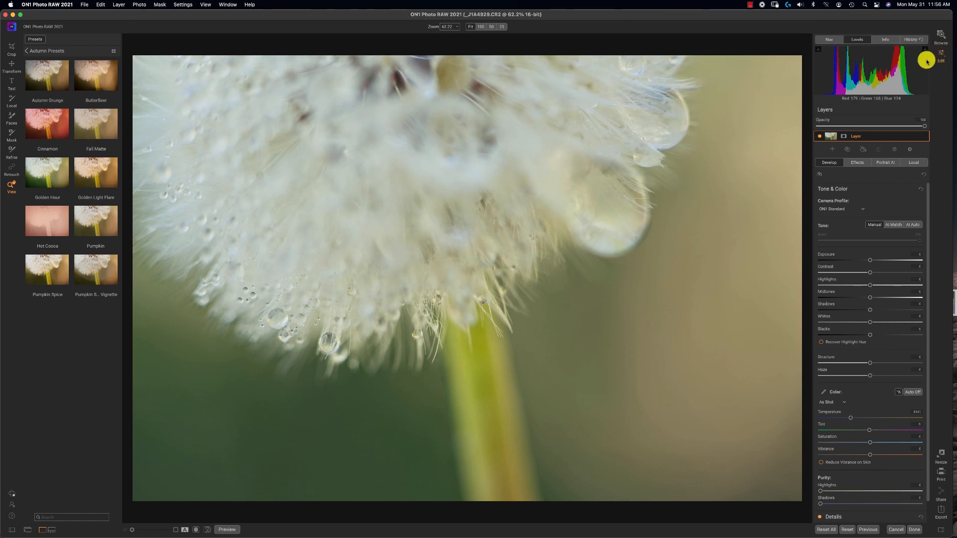
{"action": "mouse_move", "coordinate": [914, 79]}
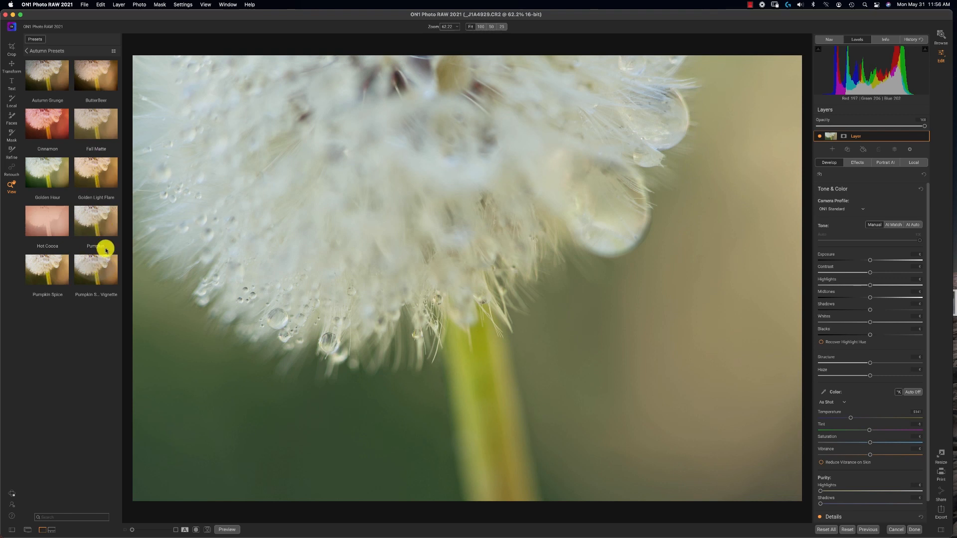
{"action": "mouse_move", "coordinate": [60, 473]}
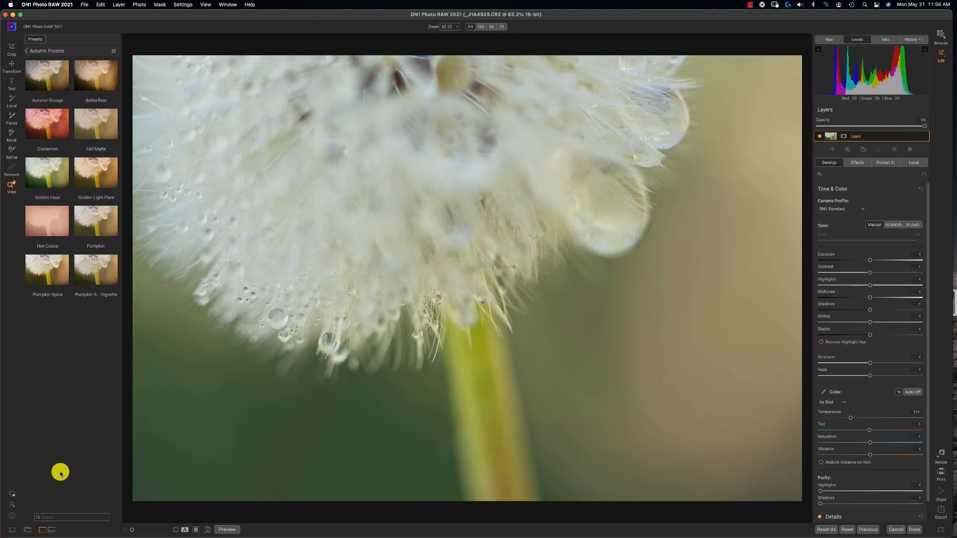
{"action": "mouse_move", "coordinate": [329, 311]}
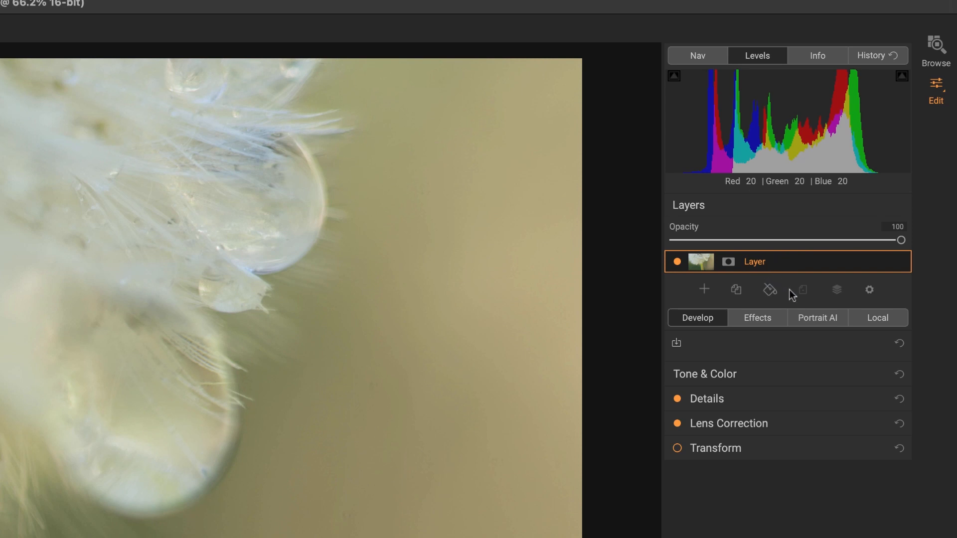
{"action": "mouse_move", "coordinate": [736, 289]}
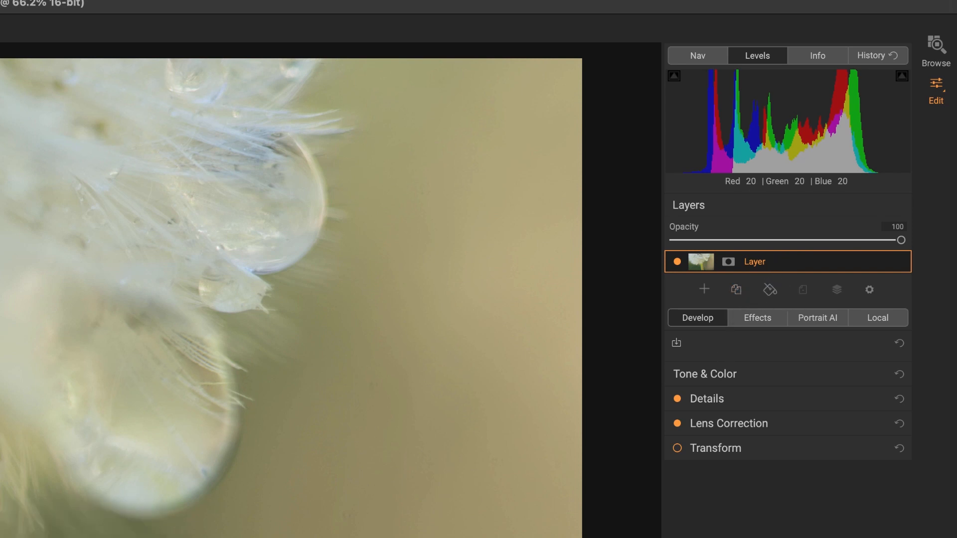
Step: Duplicate the dandelion photo layer to create 'copy 1' above the original
{"action": "left_click", "coordinate": [736, 289]}
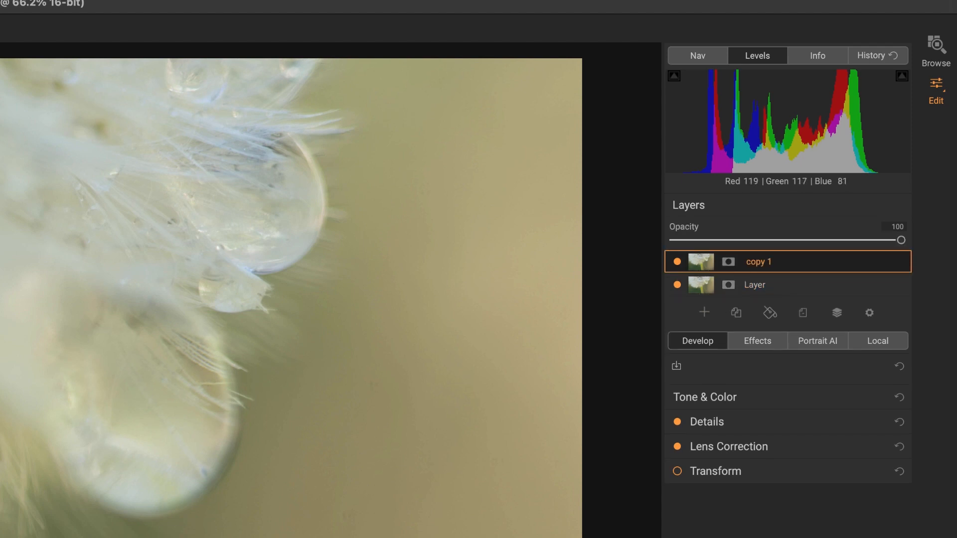
{"action": "mouse_move", "coordinate": [217, 490]}
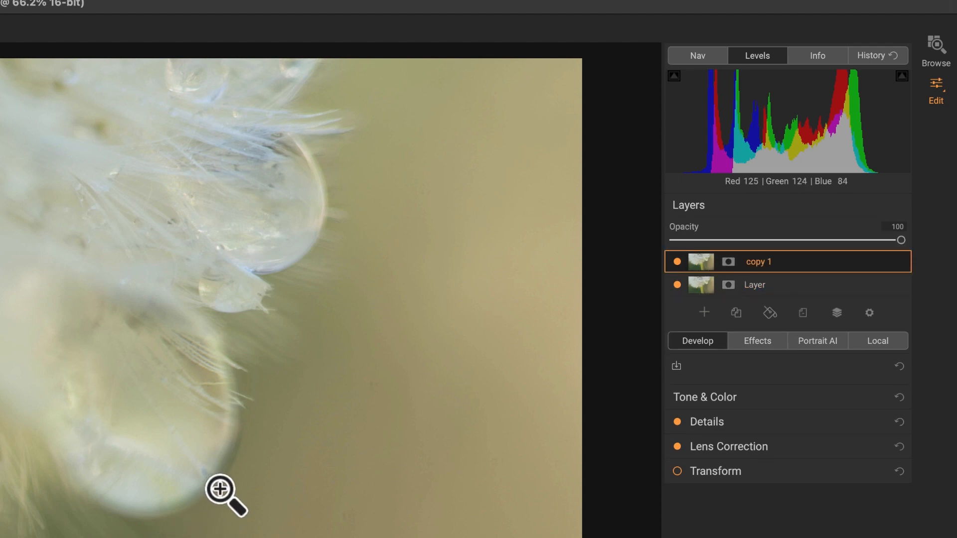
{"action": "mouse_move", "coordinate": [531, 274]}
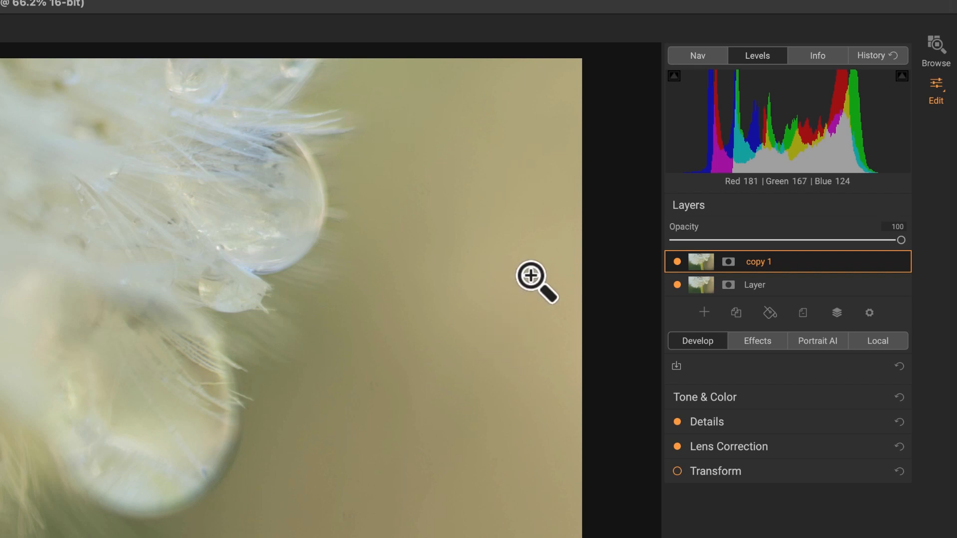
{"action": "mouse_move", "coordinate": [683, 255]}
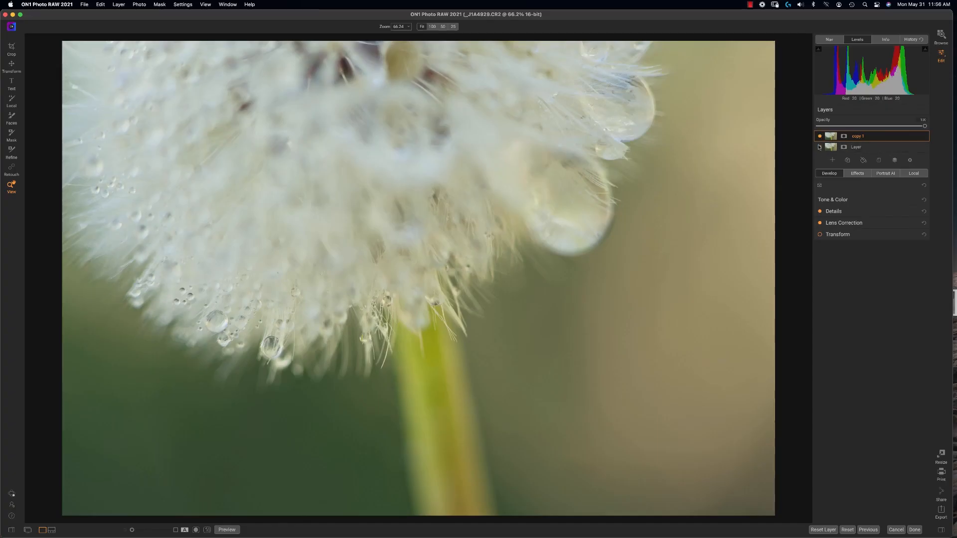
Step: Expand Details on copy 1, compare sharpening off and on, and keep the default level
{"action": "left_click", "coordinate": [820, 147]}
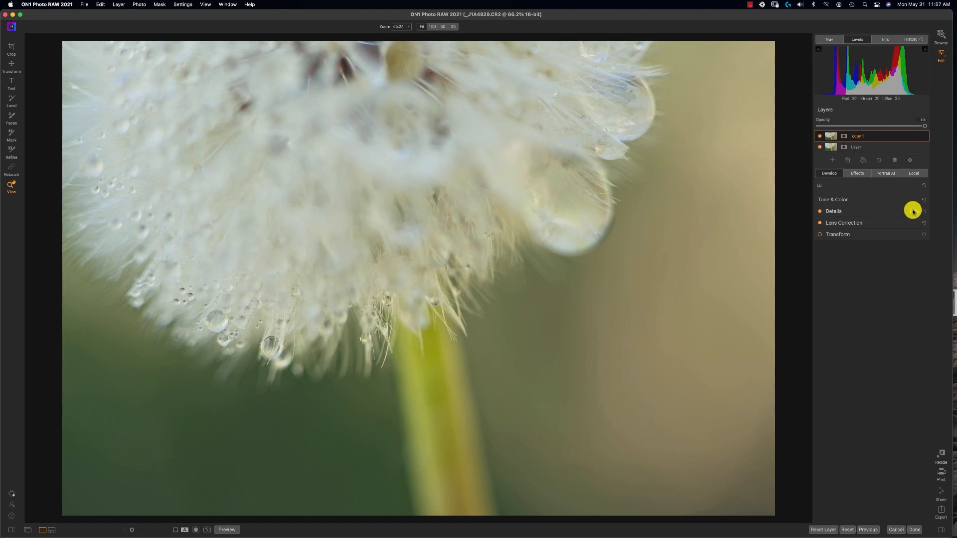
{"action": "left_click", "coordinate": [833, 212]}
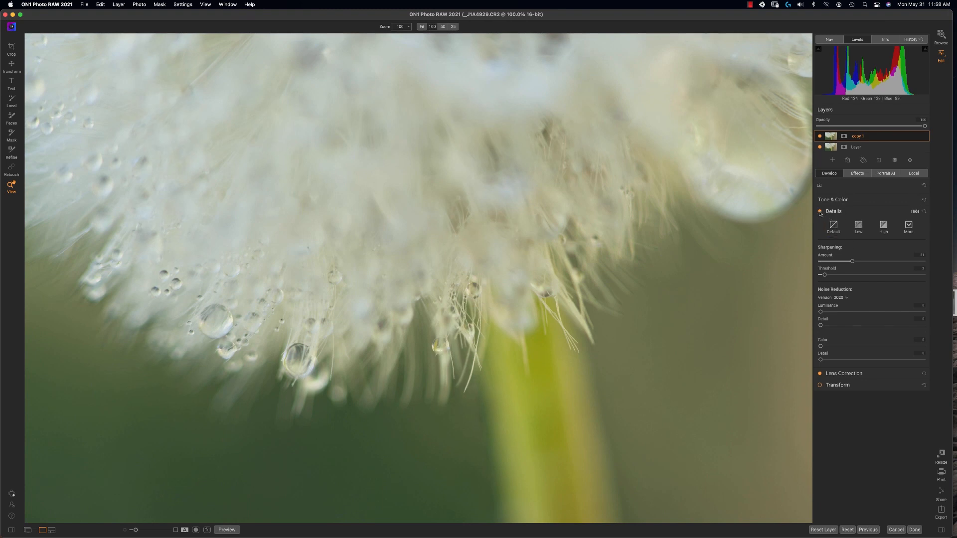
{"action": "left_click", "coordinate": [820, 211]}
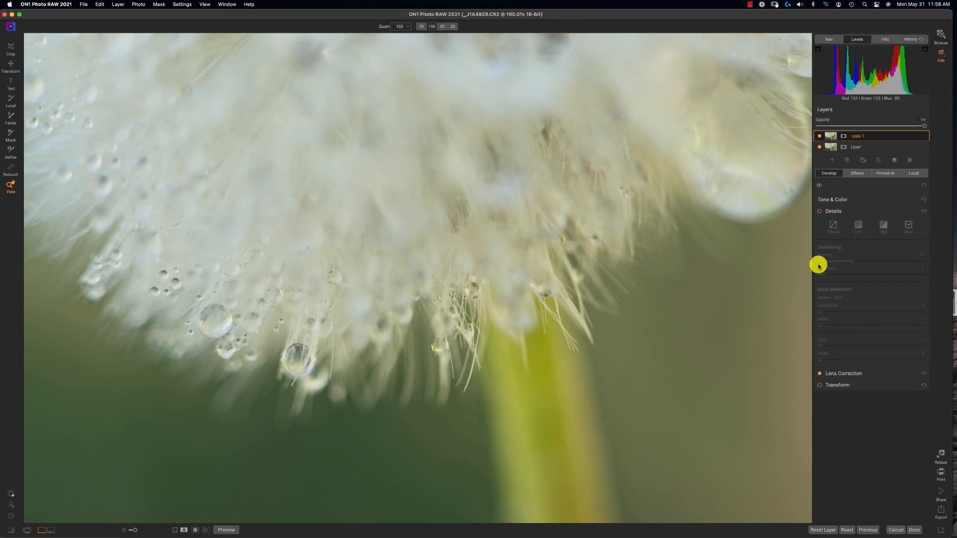
{"action": "left_click", "coordinate": [832, 227]}
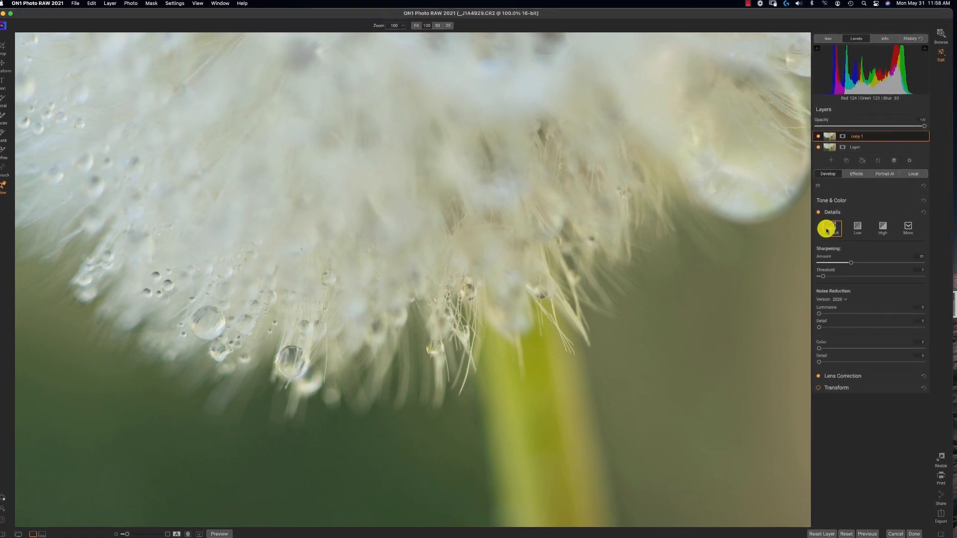
{"action": "left_click", "coordinate": [854, 229]}
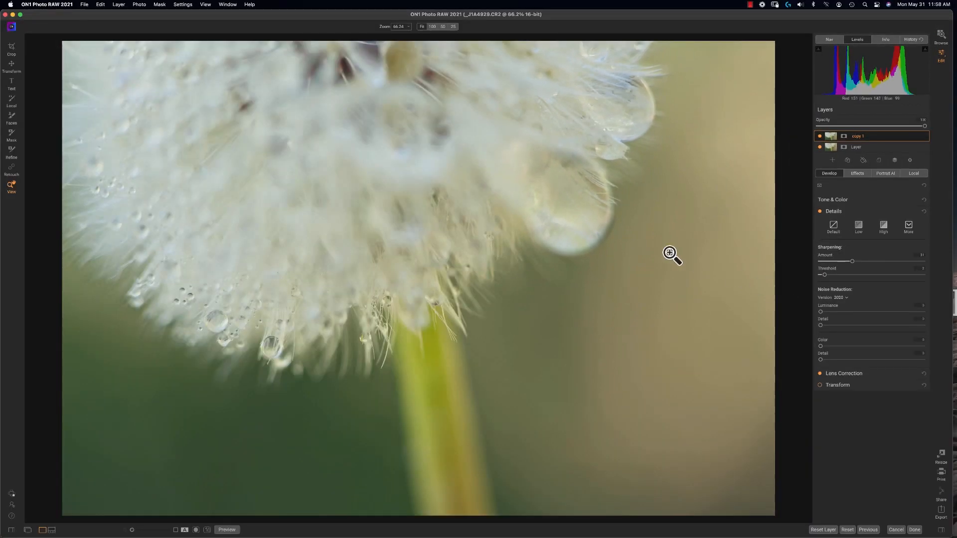
{"action": "left_click", "coordinate": [670, 253]}
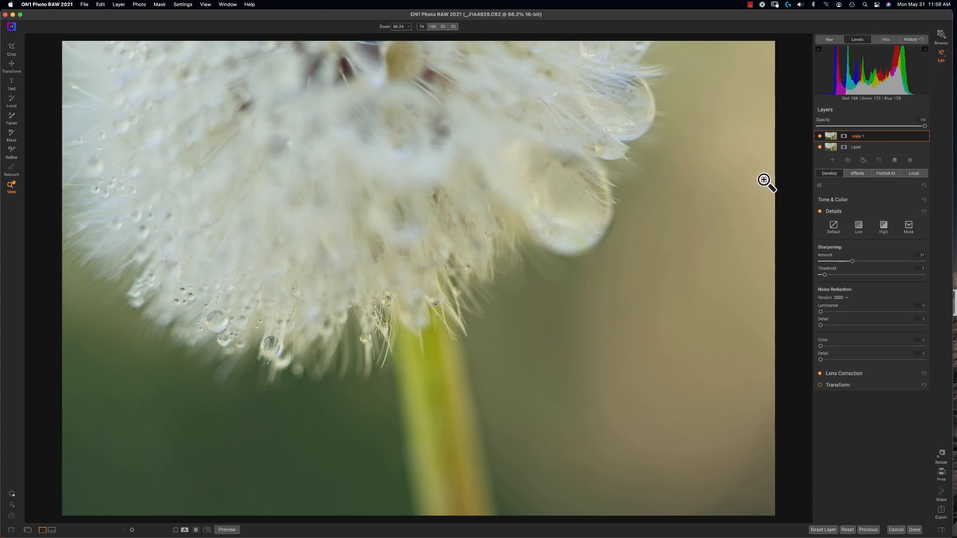
{"action": "mouse_move", "coordinate": [760, 191]}
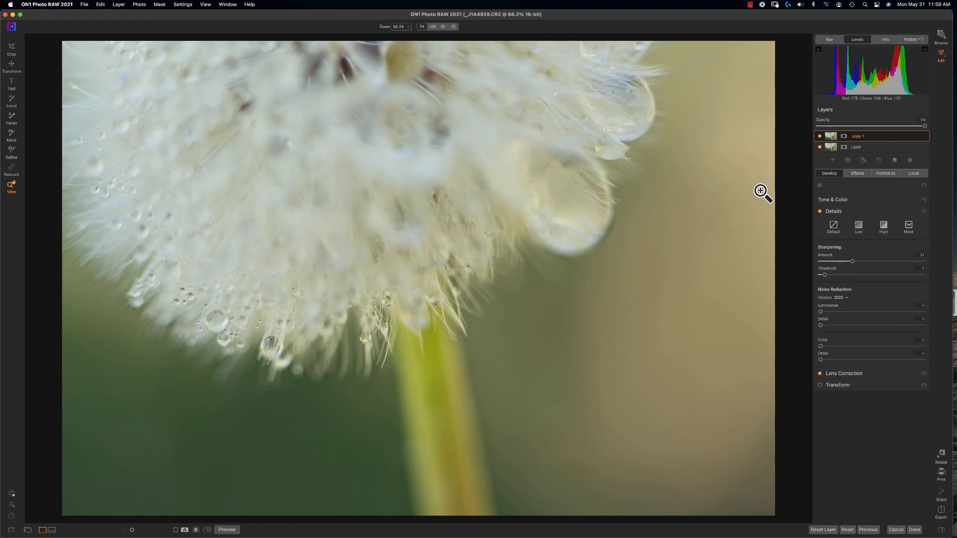
{"action": "mouse_move", "coordinate": [777, 184]}
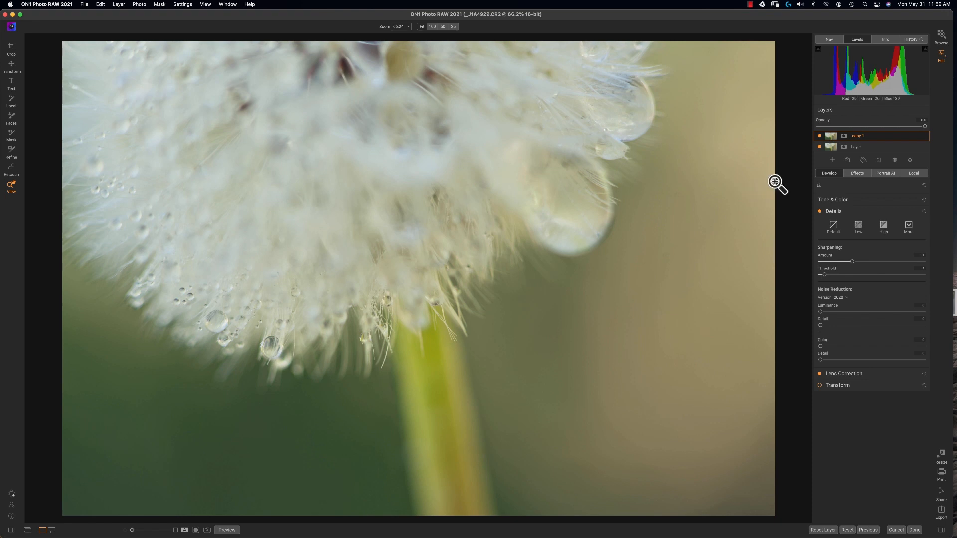
{"action": "mouse_move", "coordinate": [819, 100]}
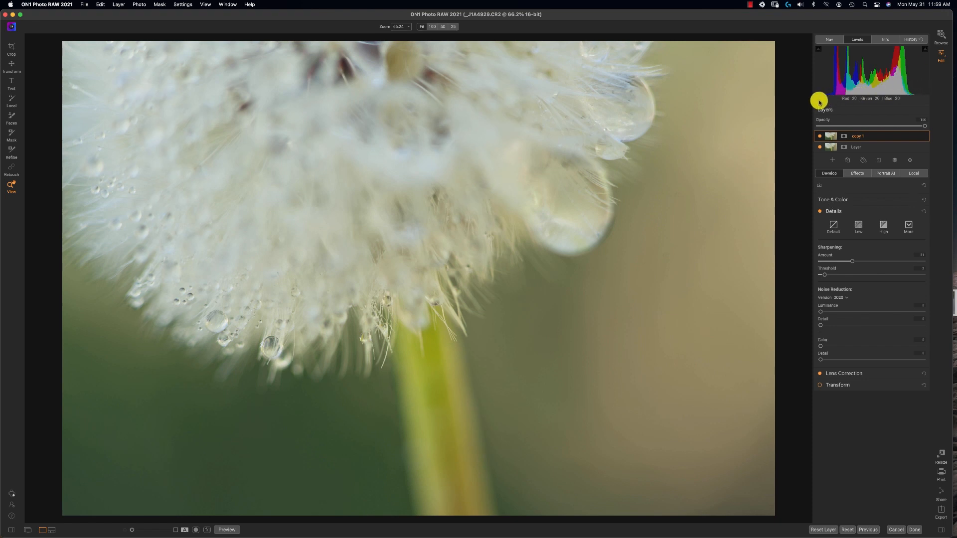
{"action": "mouse_move", "coordinate": [867, 101]}
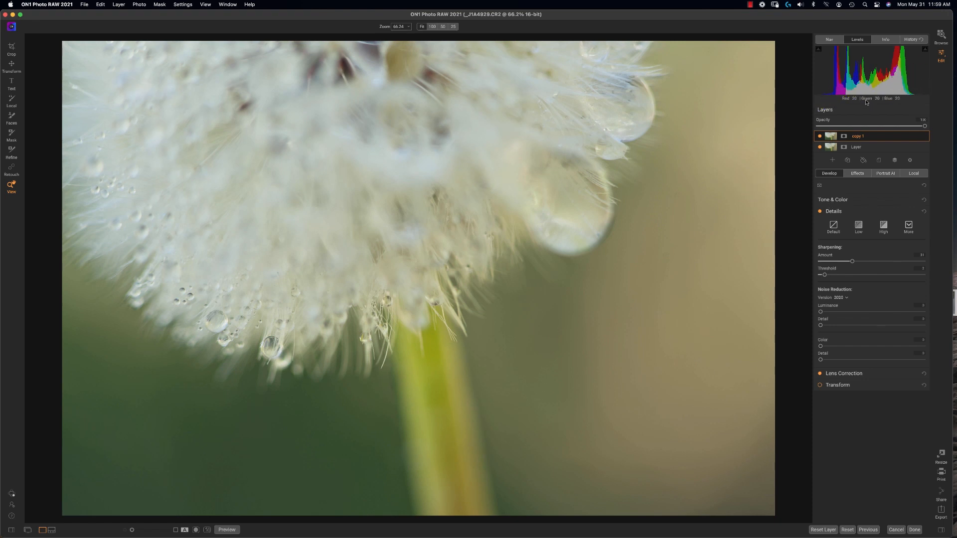
{"action": "mouse_move", "coordinate": [885, 221]}
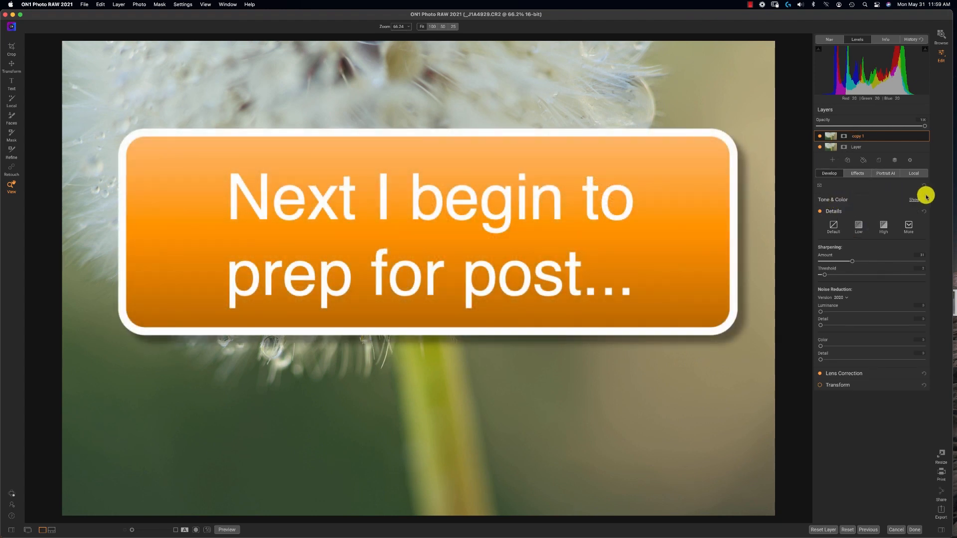
Step: In Tone & Color on copy 1, lower Highlights to about -21 and raise Shadows to +14
{"action": "left_click", "coordinate": [914, 200]}
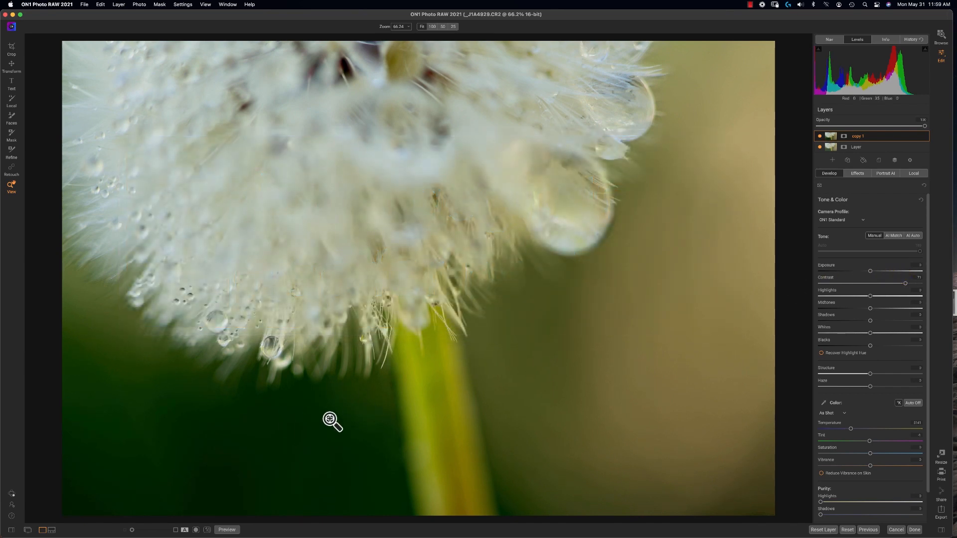
{"action": "mouse_move", "coordinate": [690, 332]}
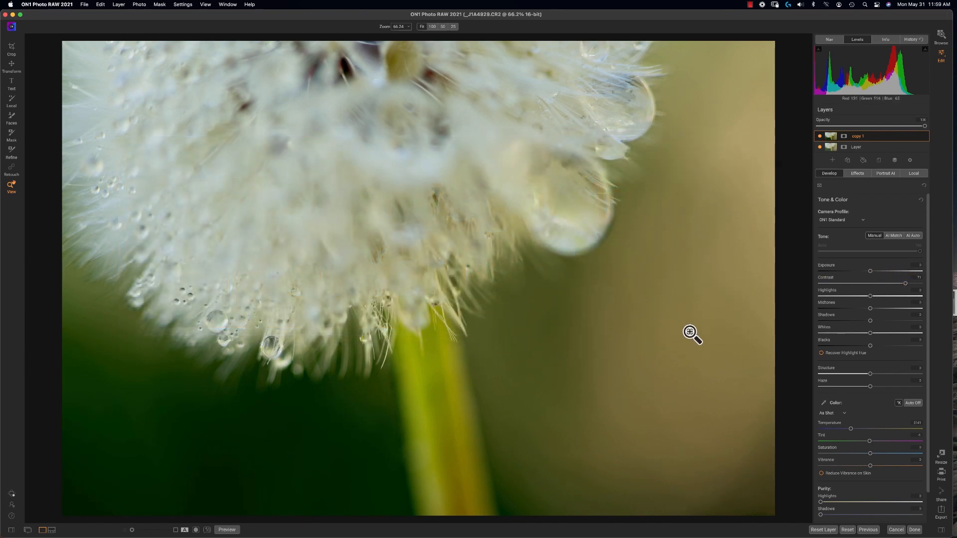
{"action": "mouse_move", "coordinate": [625, 258]}
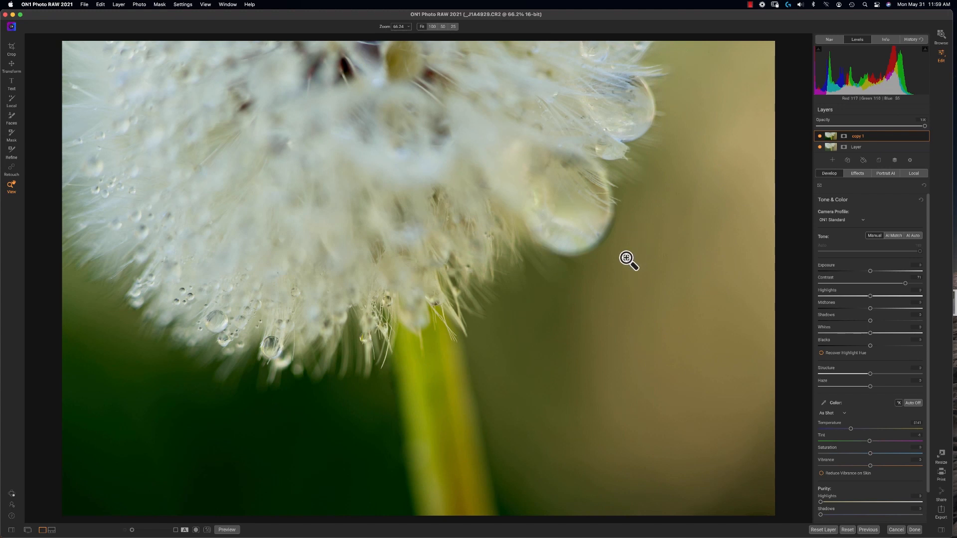
{"action": "mouse_move", "coordinate": [908, 269]}
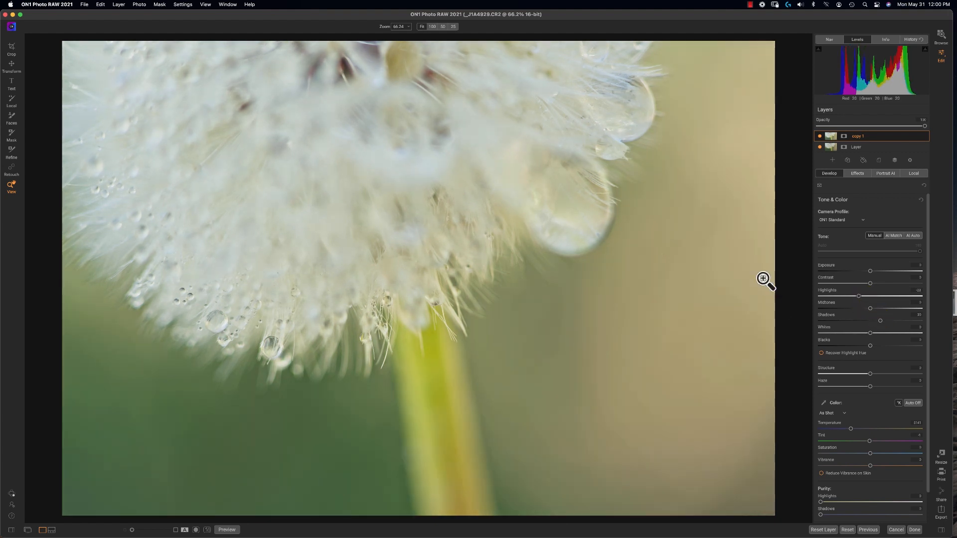
{"action": "mouse_move", "coordinate": [717, 236]}
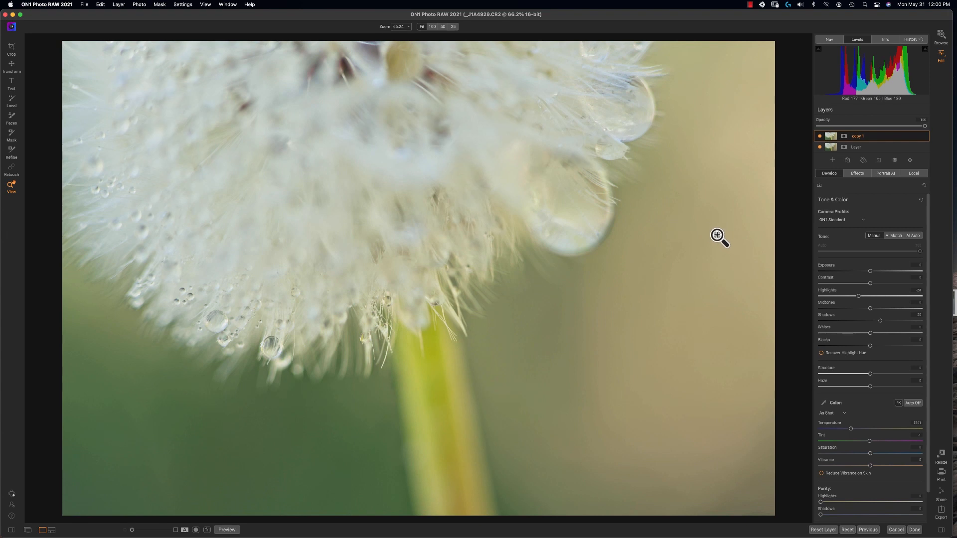
{"action": "mouse_move", "coordinate": [698, 248]}
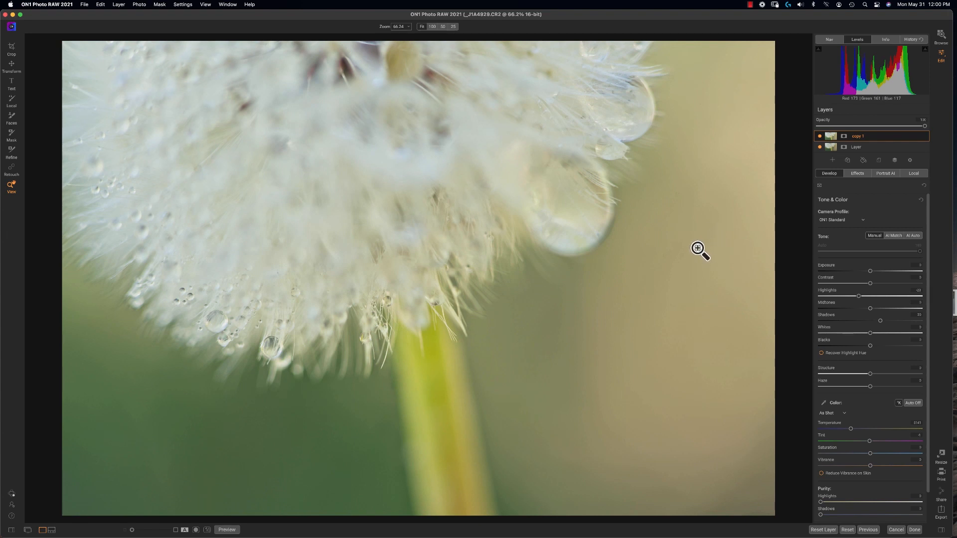
{"action": "mouse_move", "coordinate": [704, 255]}
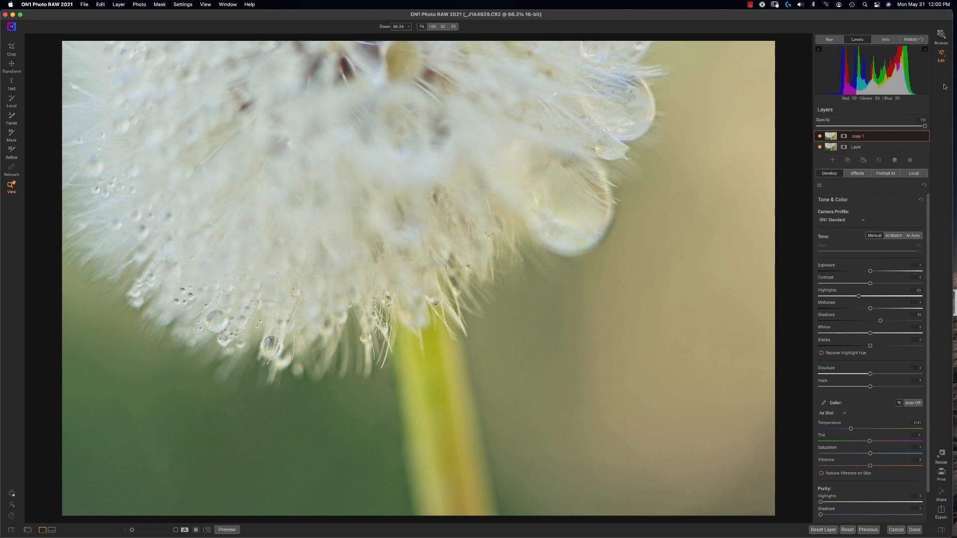
{"action": "mouse_move", "coordinate": [916, 239]}
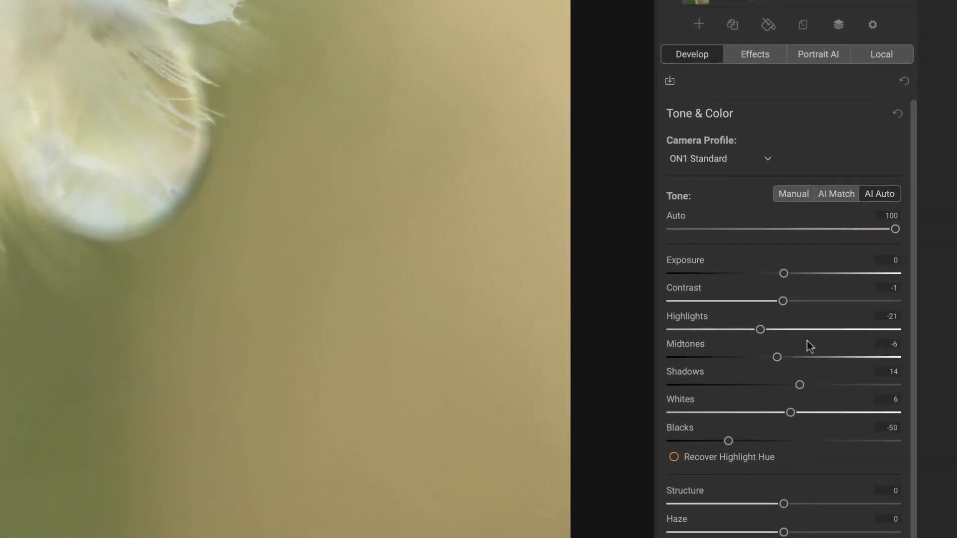
Step: Apply AI Auto tone to deepen blacks, then nudge Vibrance up slightly
{"action": "scroll", "scroll_direction": "up", "scroll_amount": 3}
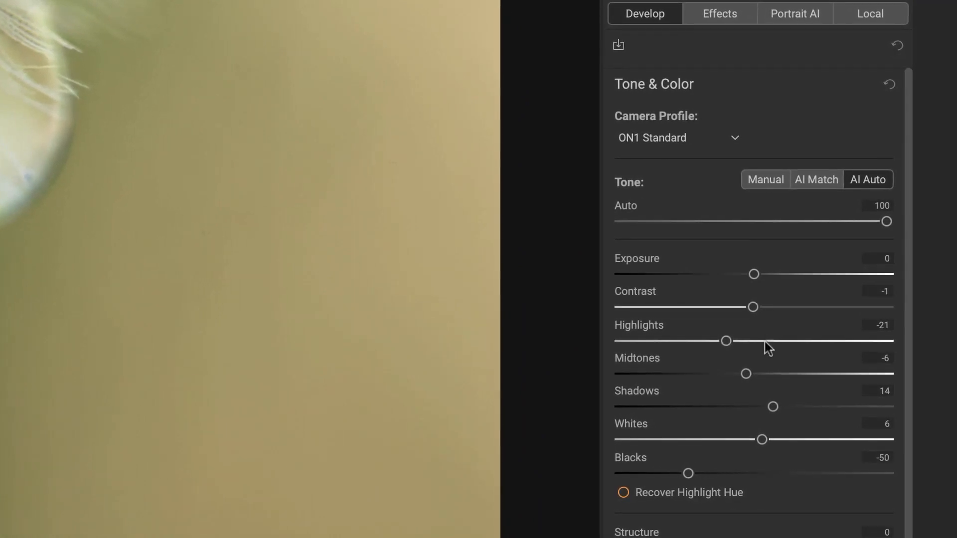
{"action": "mouse_move", "coordinate": [875, 155]}
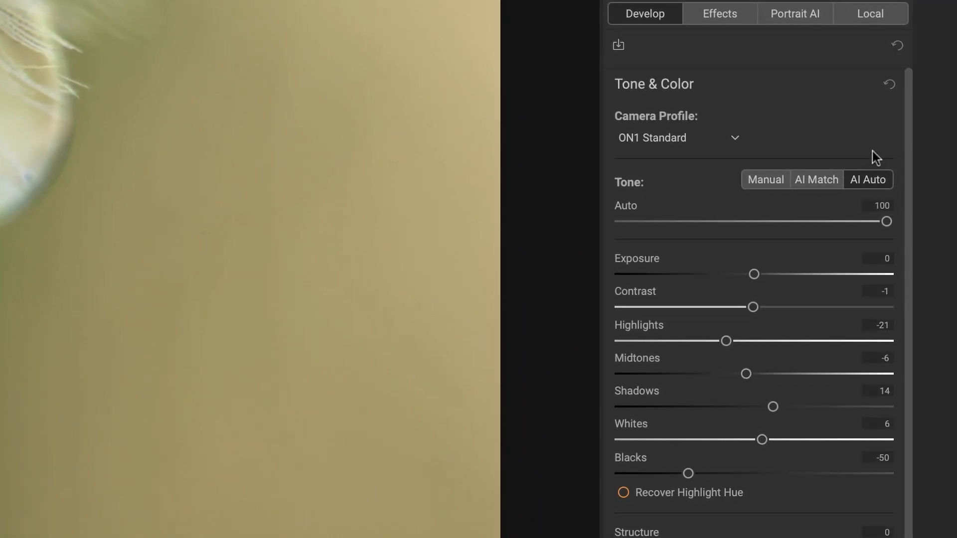
{"action": "mouse_move", "coordinate": [819, 218]}
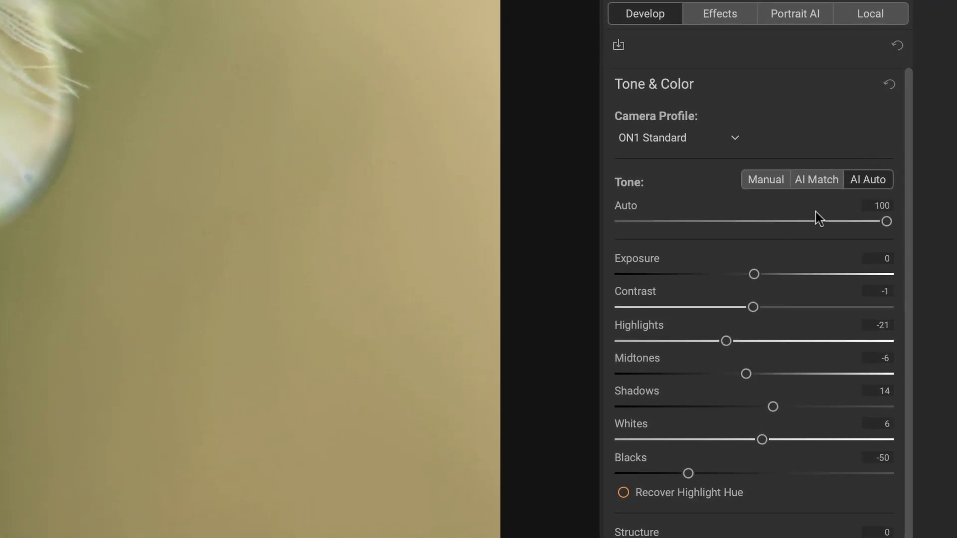
{"action": "mouse_move", "coordinate": [797, 247]}
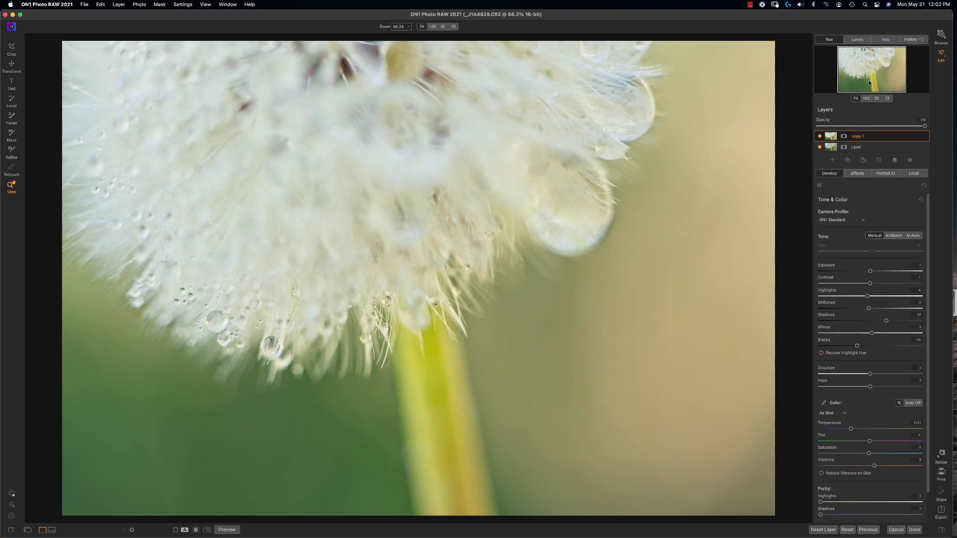
{"action": "mouse_move", "coordinate": [901, 75]}
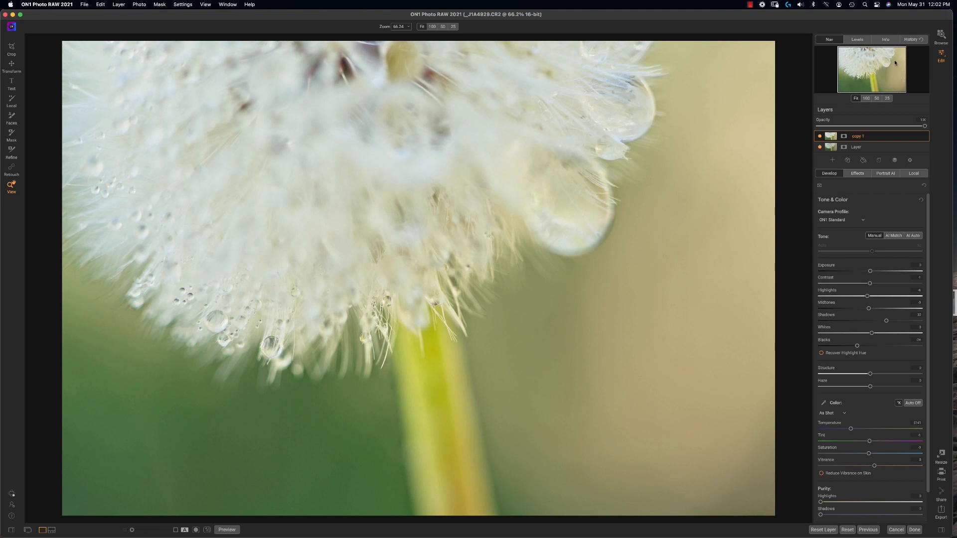
{"action": "mouse_move", "coordinate": [671, 205]}
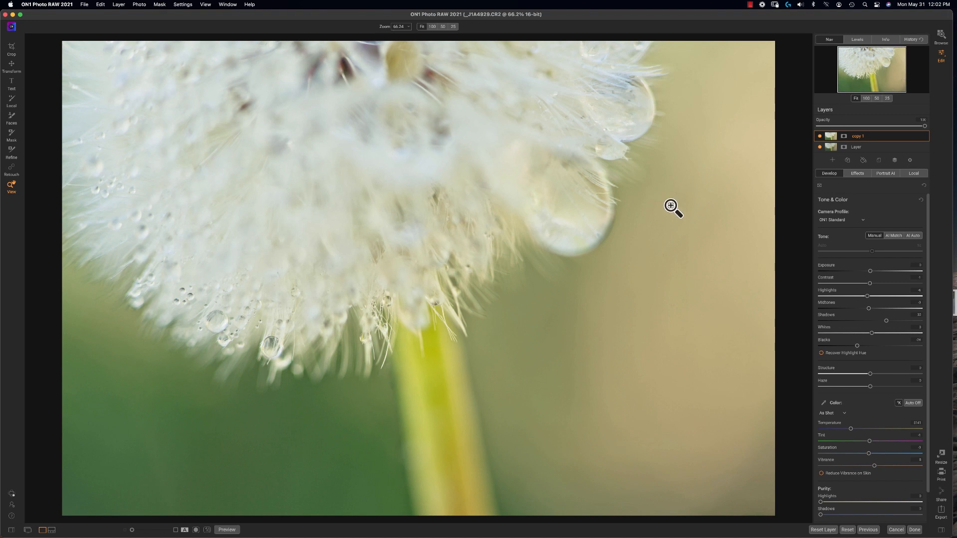
Step: Crop to a tall portrait frame around the dandelion seed head and stem
{"action": "left_click", "coordinate": [11, 48]}
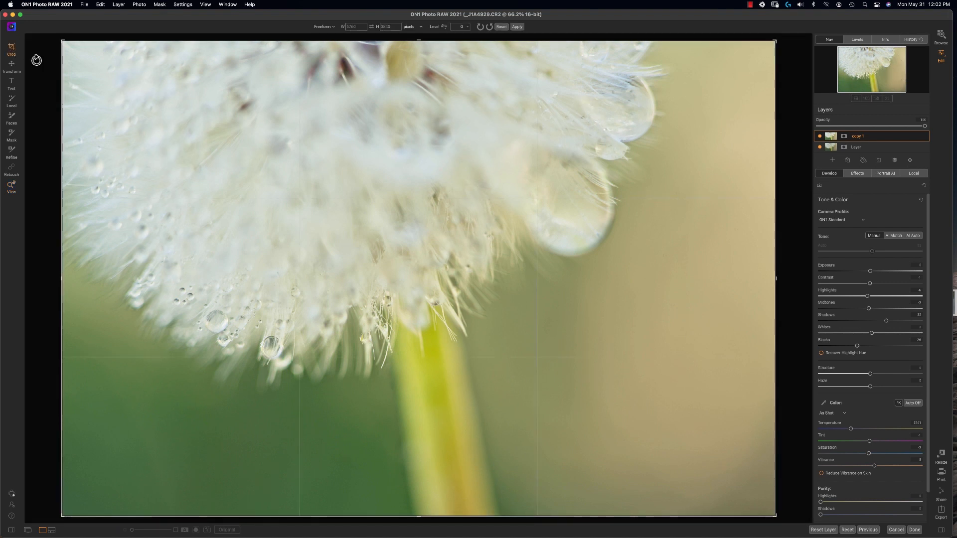
{"action": "mouse_move", "coordinate": [789, 142]}
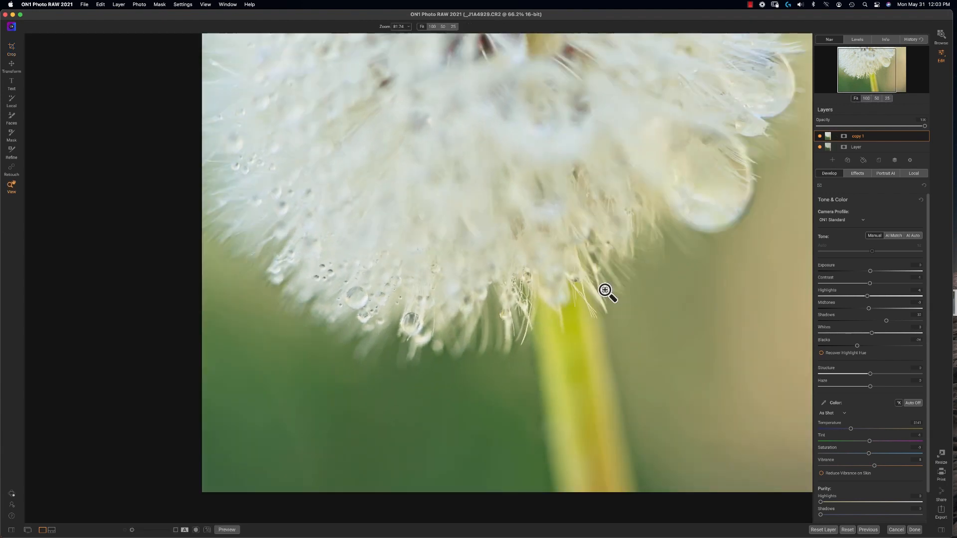
{"action": "left_click", "coordinate": [10, 49]}
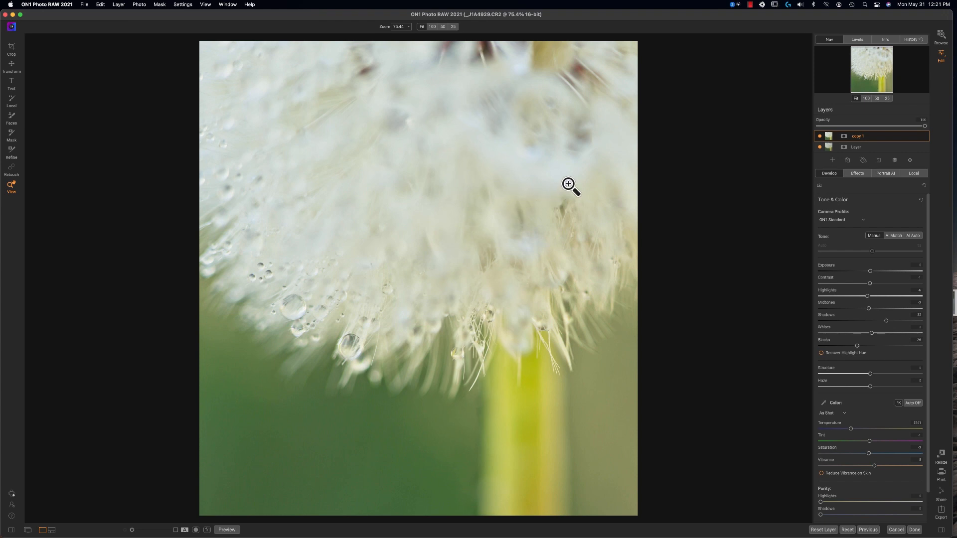
{"action": "mouse_move", "coordinate": [530, 221]}
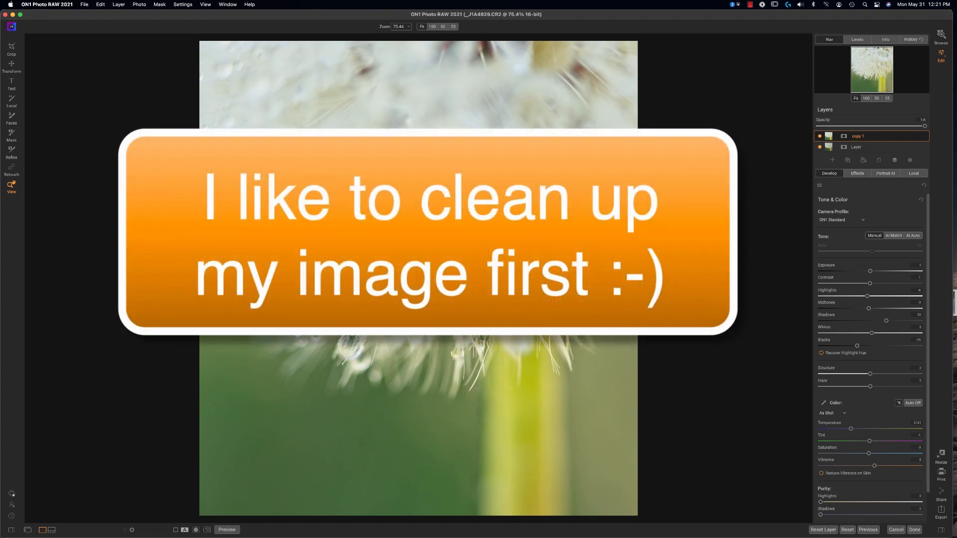
{"action": "left_click", "coordinate": [136, 530]}
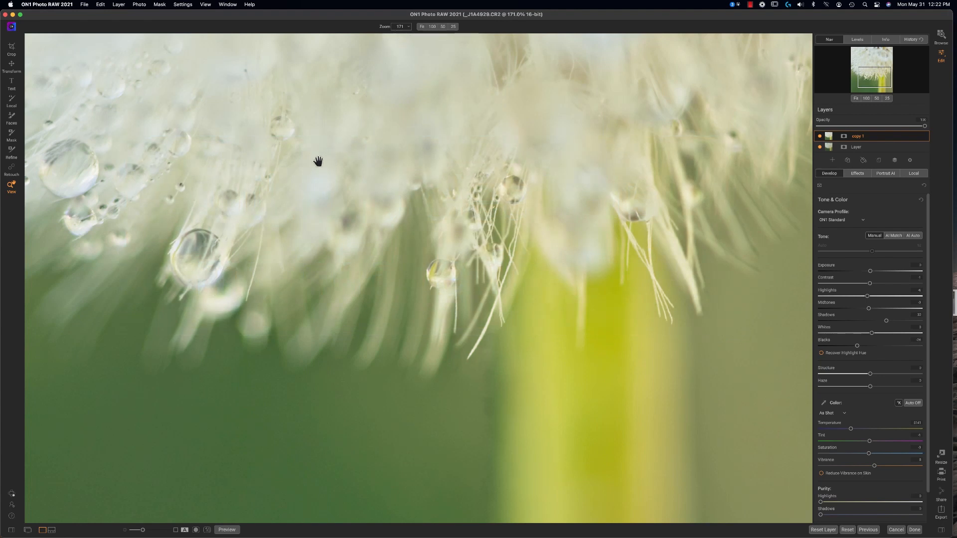
{"action": "left_click_drag", "start_coordinate": [317, 160], "coordinate": [394, 147]}
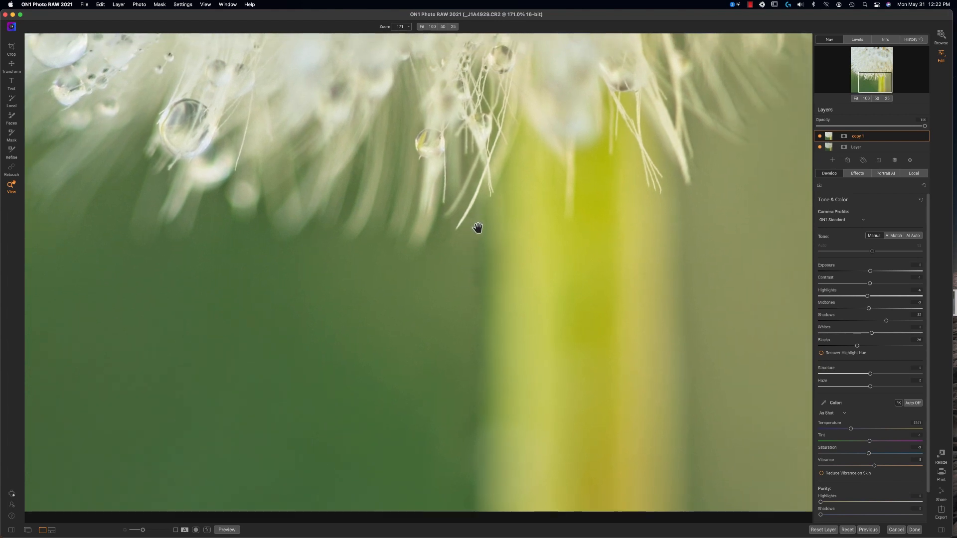
{"action": "mouse_move", "coordinate": [498, 303]}
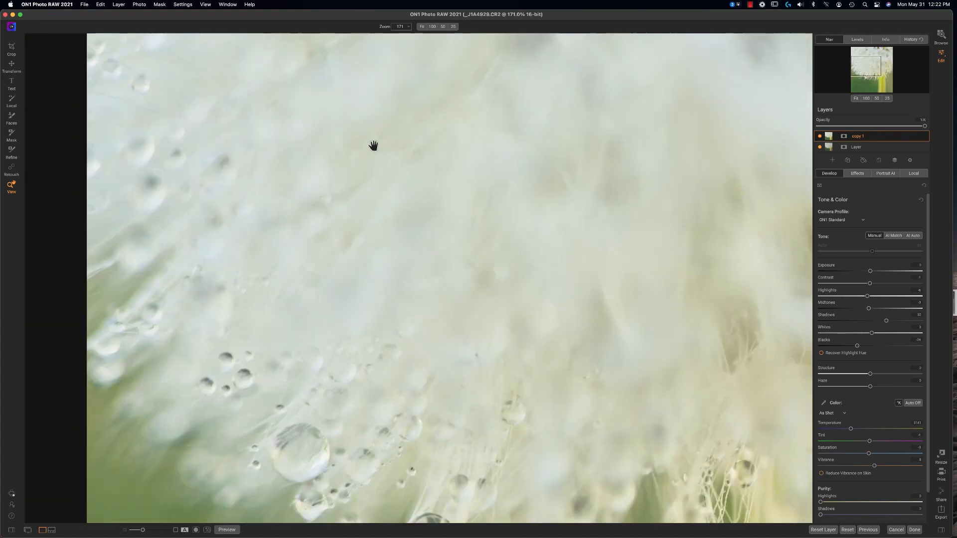
{"action": "left_click_drag", "start_coordinate": [373, 145], "coordinate": [373, 173]}
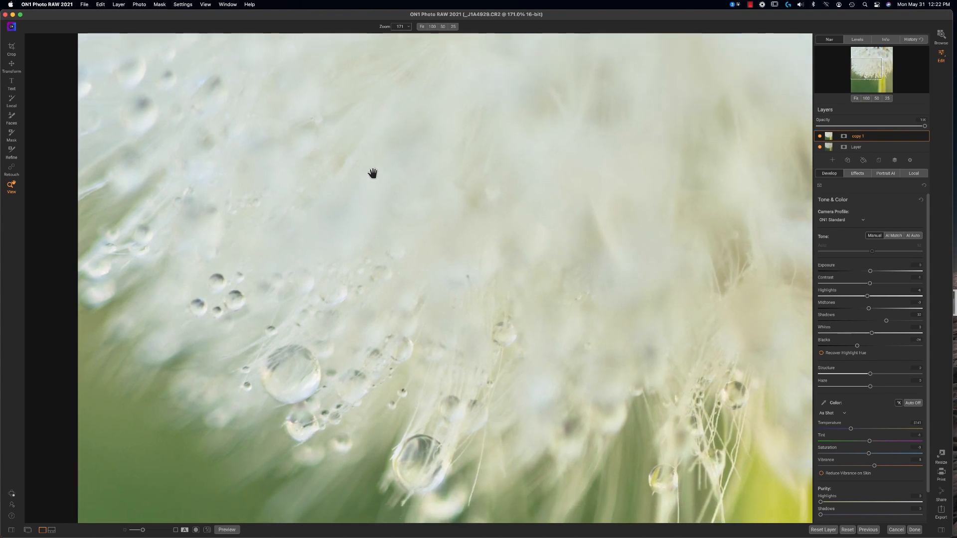
{"action": "left_click_drag", "start_coordinate": [372, 173], "coordinate": [246, 103]}
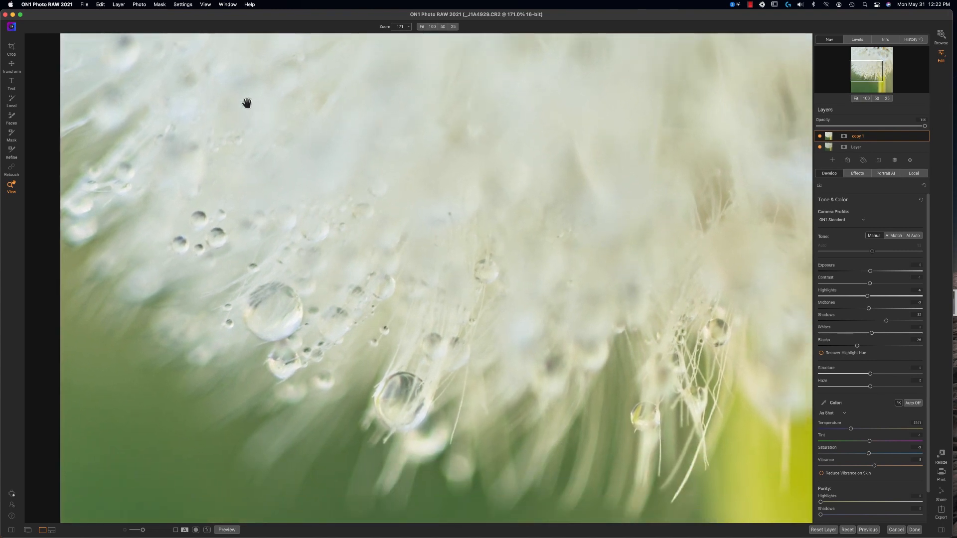
{"action": "mouse_move", "coordinate": [285, 99]}
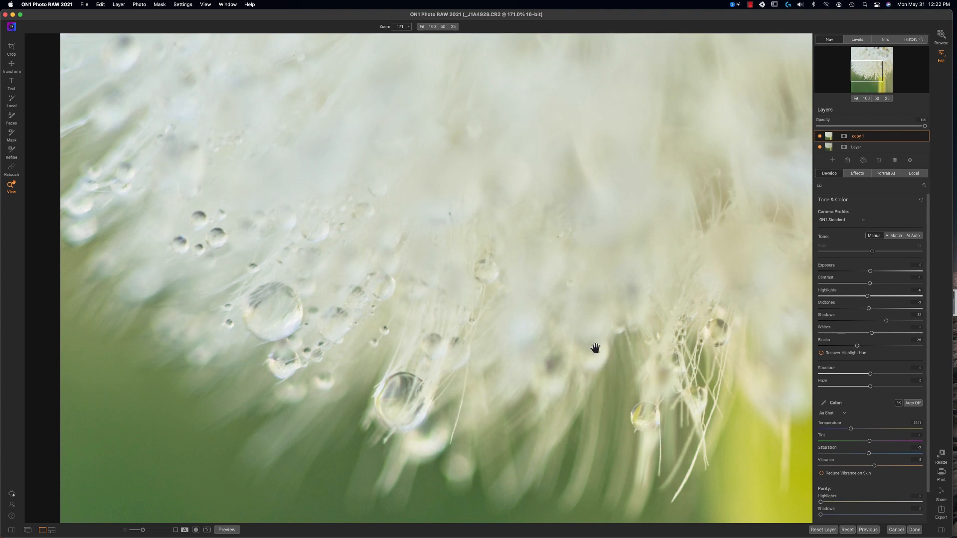
{"action": "mouse_move", "coordinate": [688, 324]}
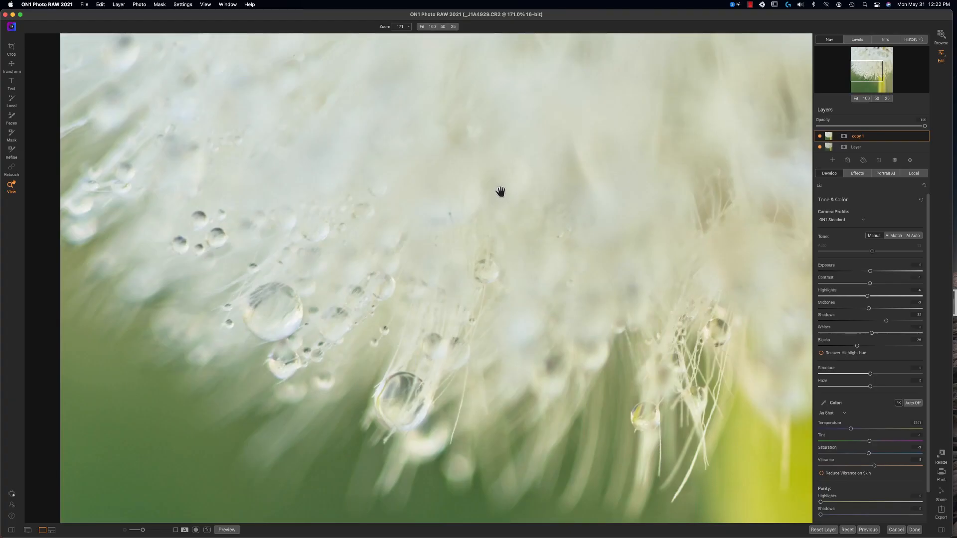
{"action": "mouse_move", "coordinate": [23, 157]}
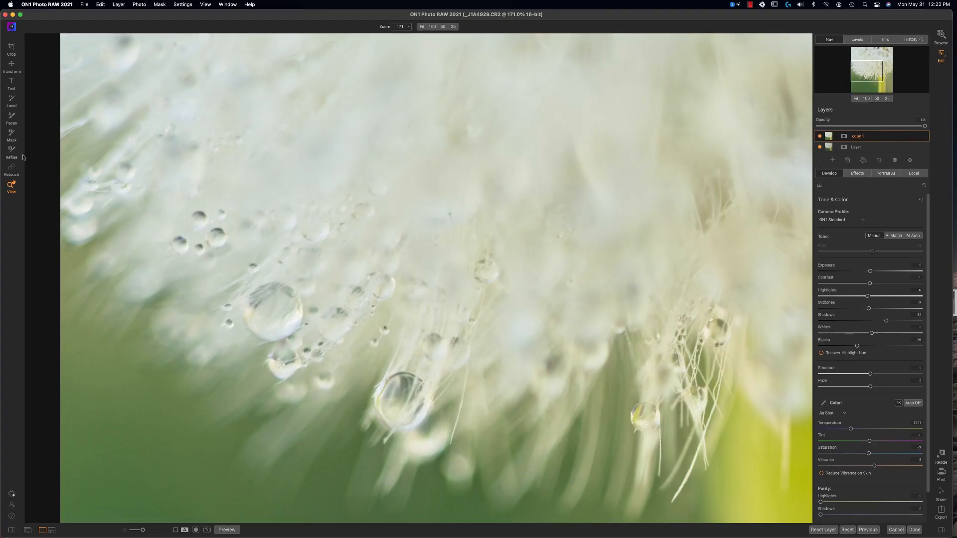
{"action": "mouse_move", "coordinate": [11, 169]}
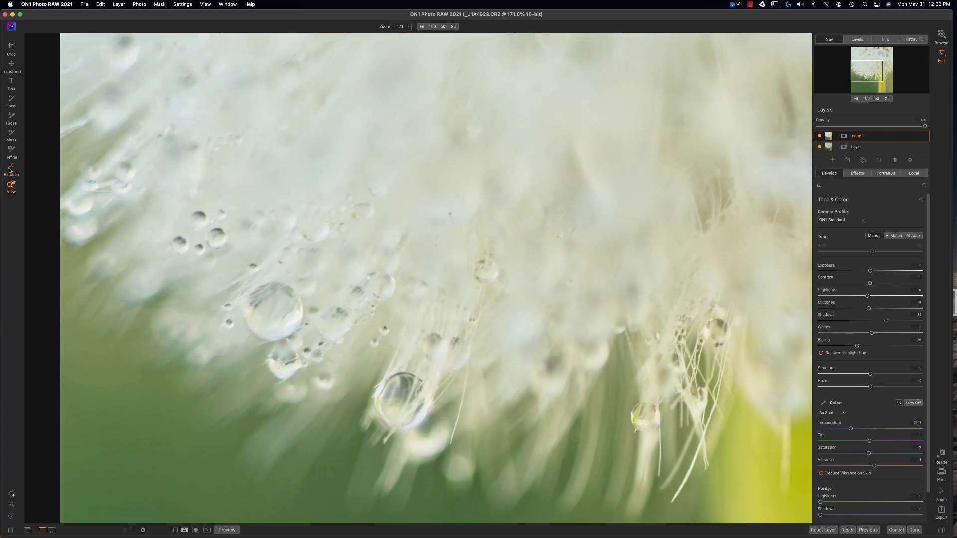
Step: Heal small spots in the dandelion's fluff with the Retouch brush in Heal mode
{"action": "left_click", "coordinate": [11, 171]}
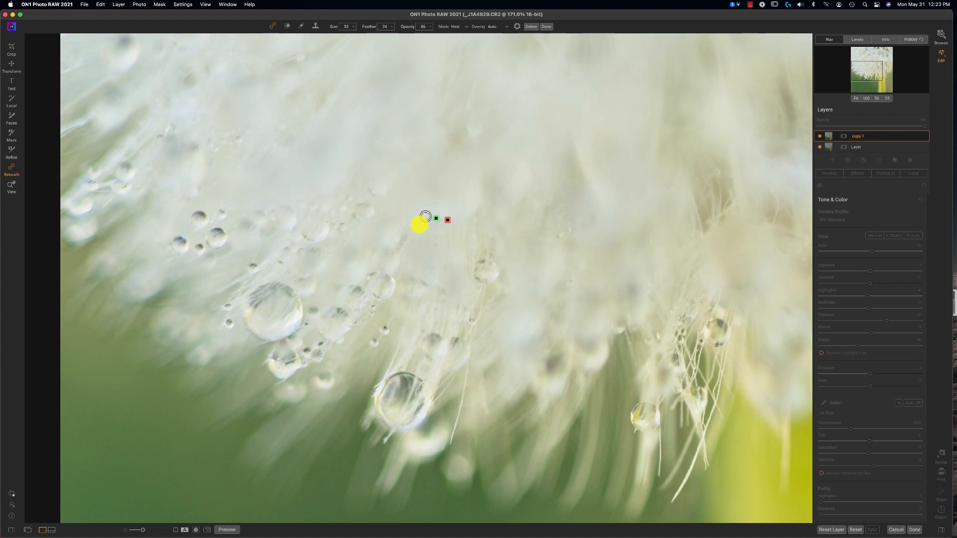
{"action": "mouse_move", "coordinate": [551, 197]}
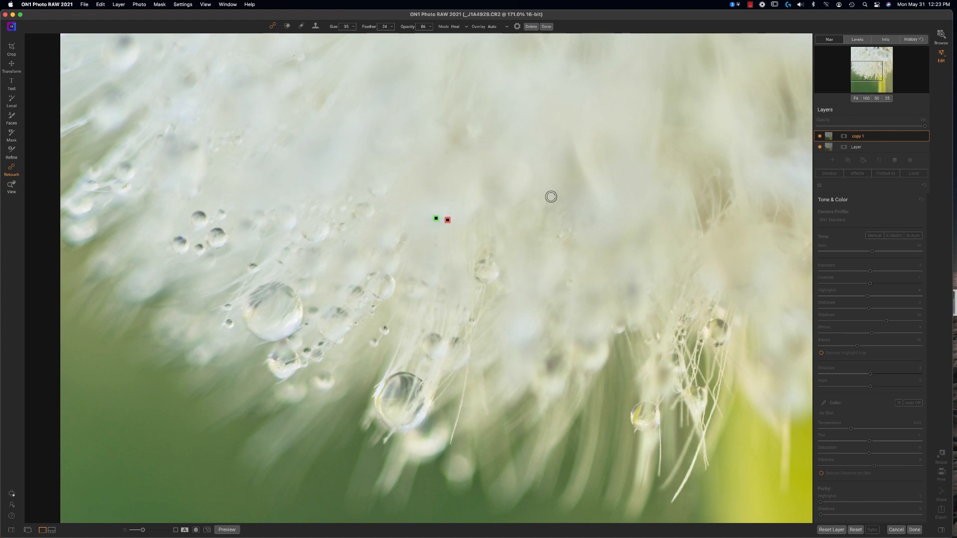
{"action": "mouse_move", "coordinate": [337, 162]}
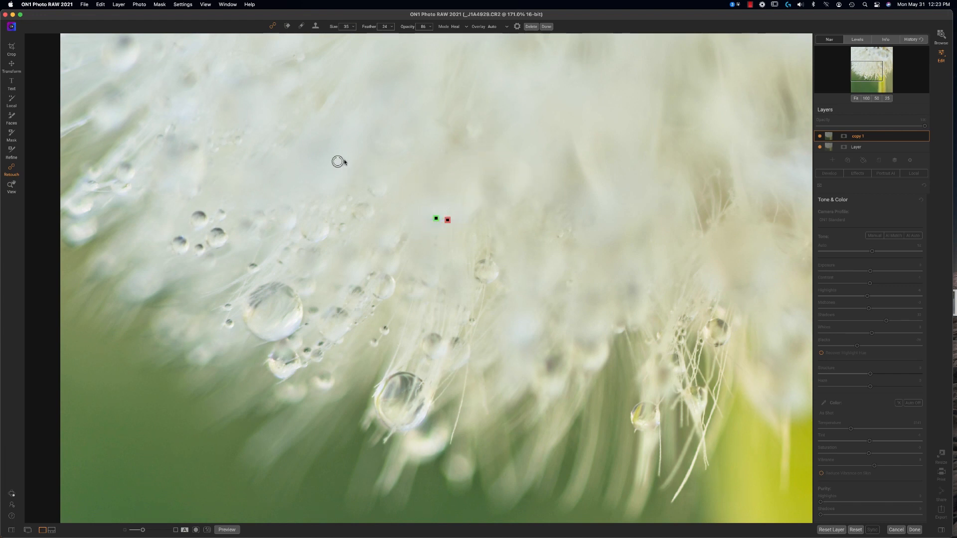
{"action": "mouse_move", "coordinate": [532, 90]}
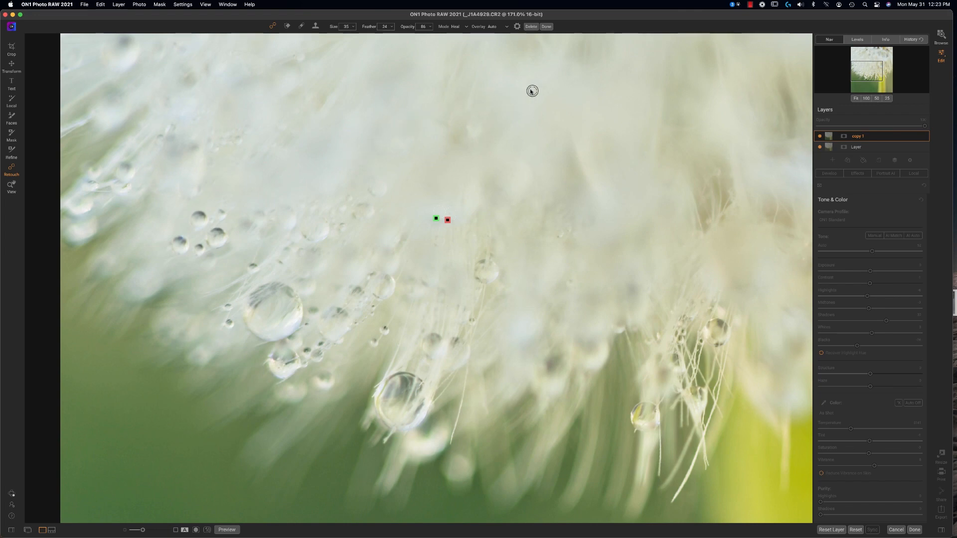
{"action": "left_click", "coordinate": [11, 188]}
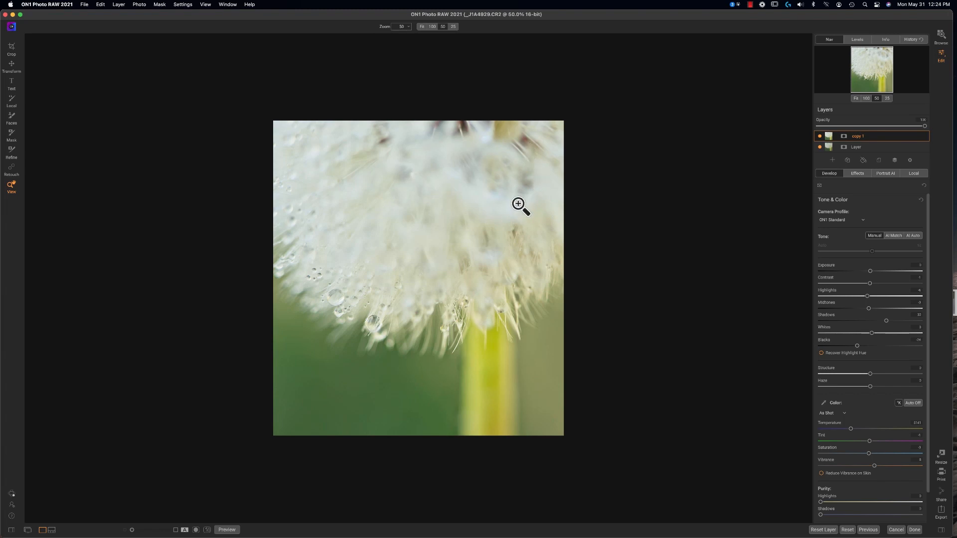
{"action": "mouse_move", "coordinate": [526, 49]}
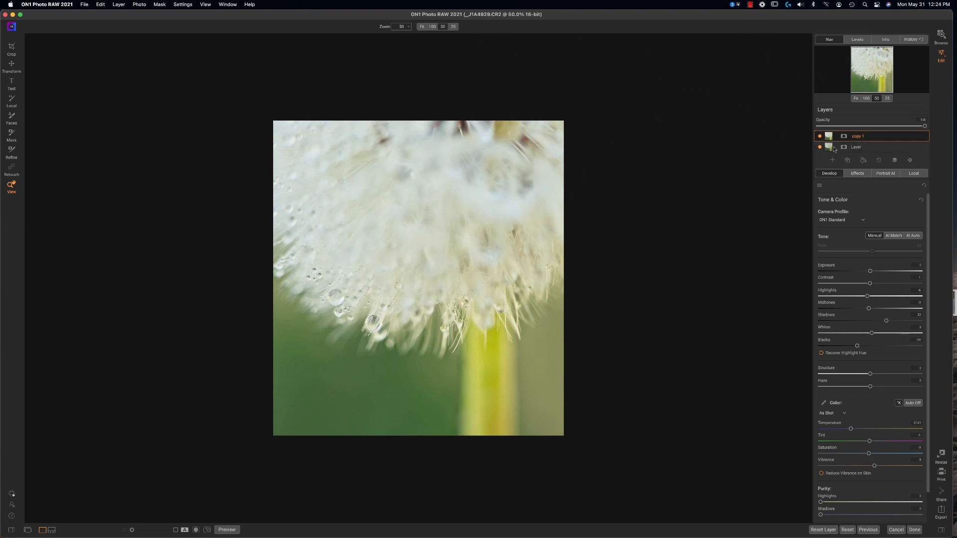
{"action": "mouse_move", "coordinate": [30, 82]}
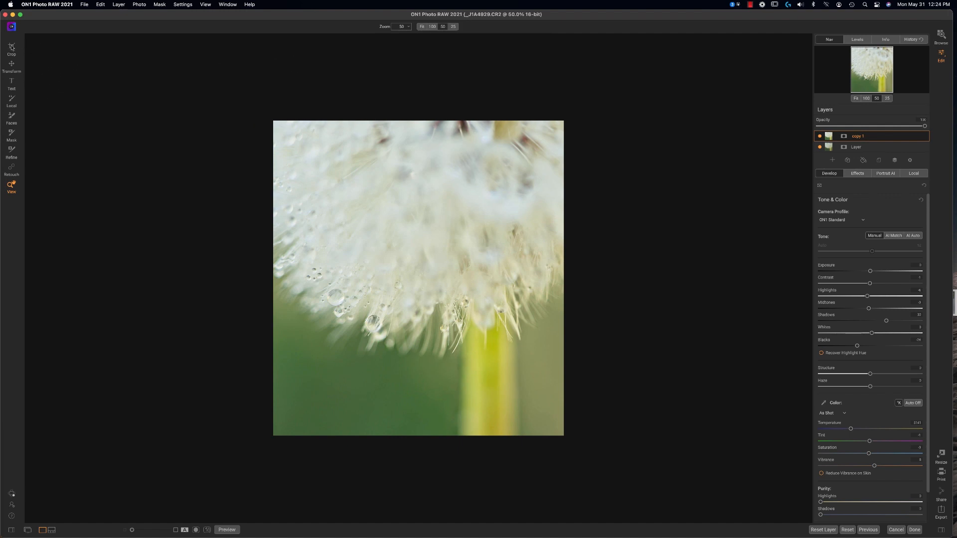
Step: Rotate and crop to a tall frame, then duplicate the layer for a third copy
{"action": "left_click", "coordinate": [11, 47]}
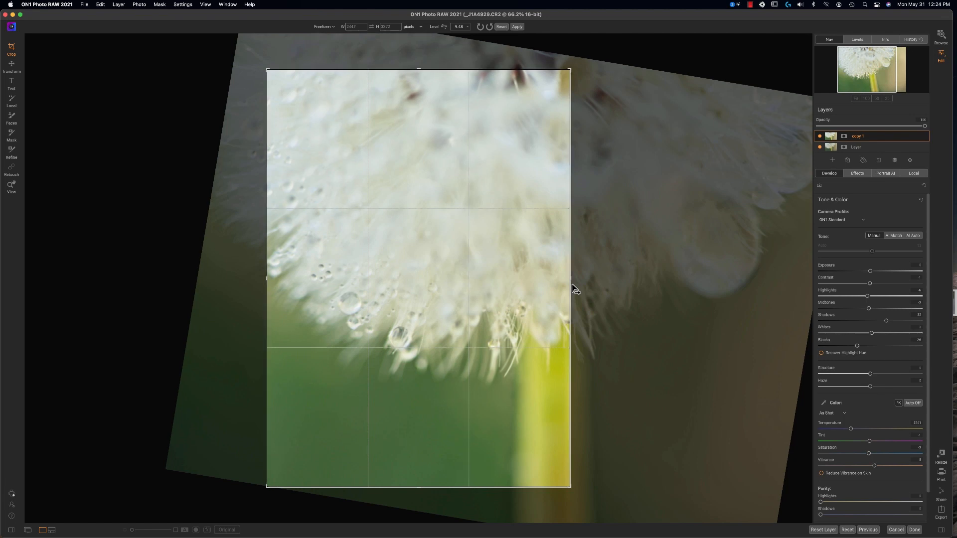
{"action": "mouse_move", "coordinate": [604, 272]}
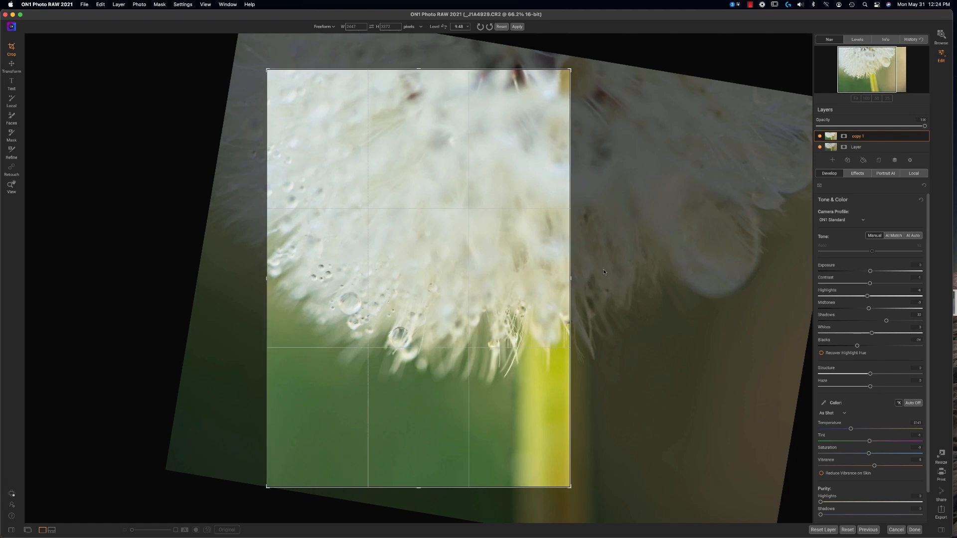
{"action": "mouse_move", "coordinate": [592, 244]}
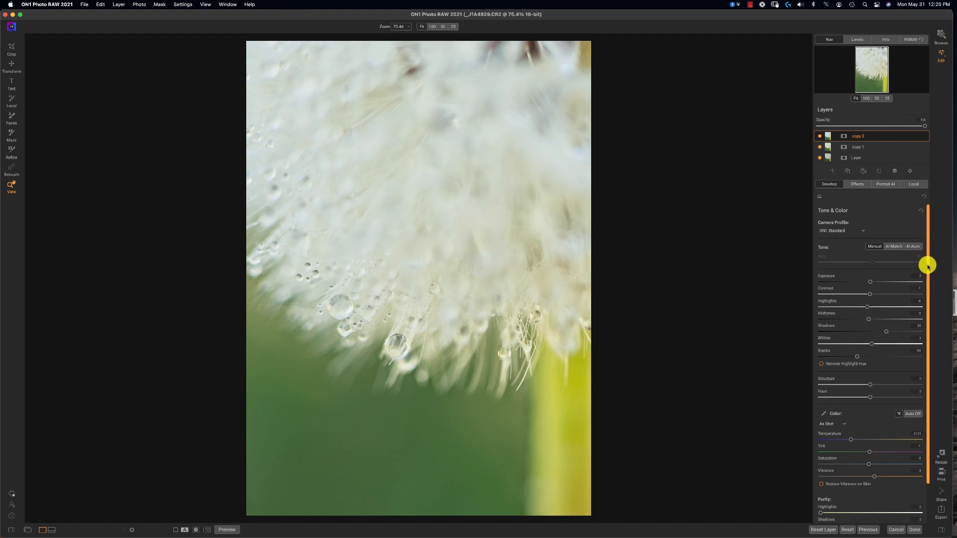
Step: Rename the middle layer 'cleanup' and the top layer 'processing'
{"action": "scroll", "scroll_direction": "down", "scroll_amount": 3}
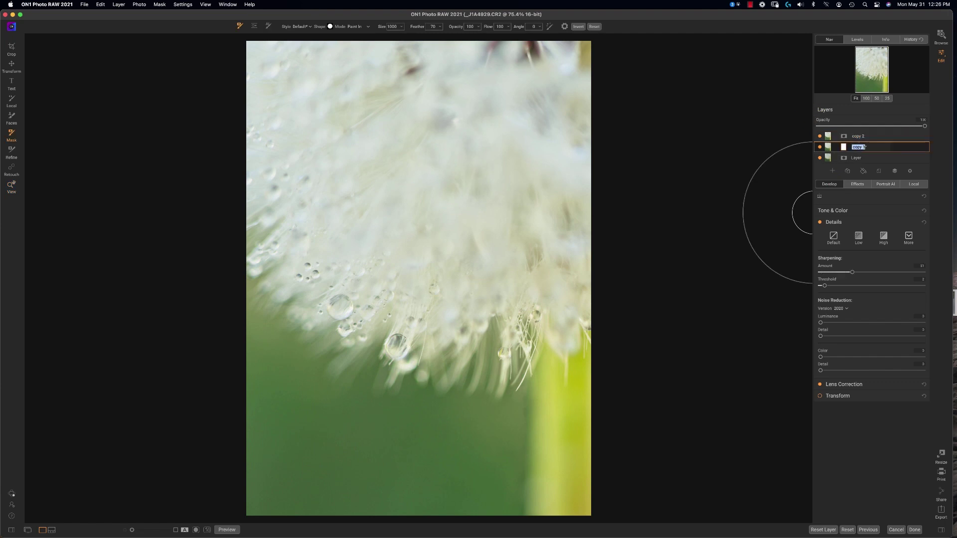
{"action": "type", "text": "d"}
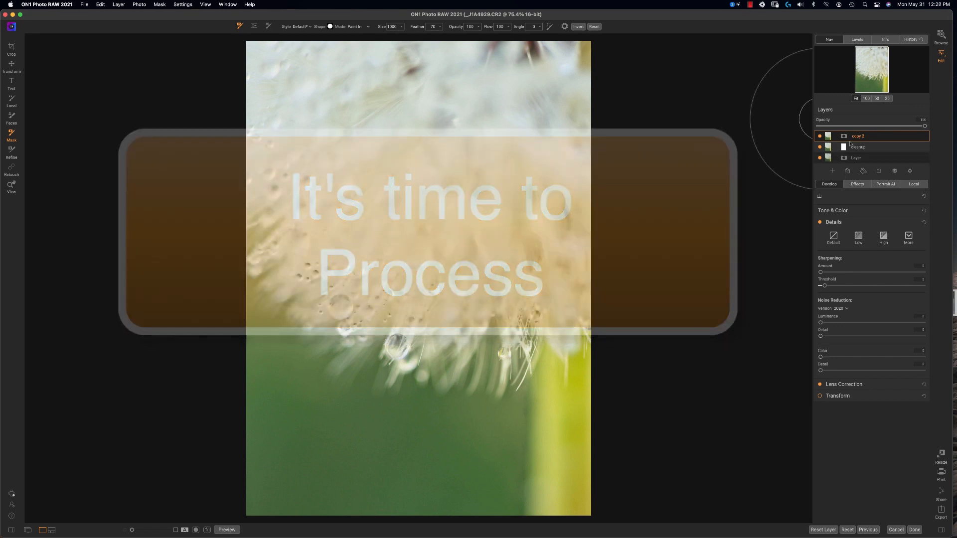
{"action": "double_click", "coordinate": [859, 136]}
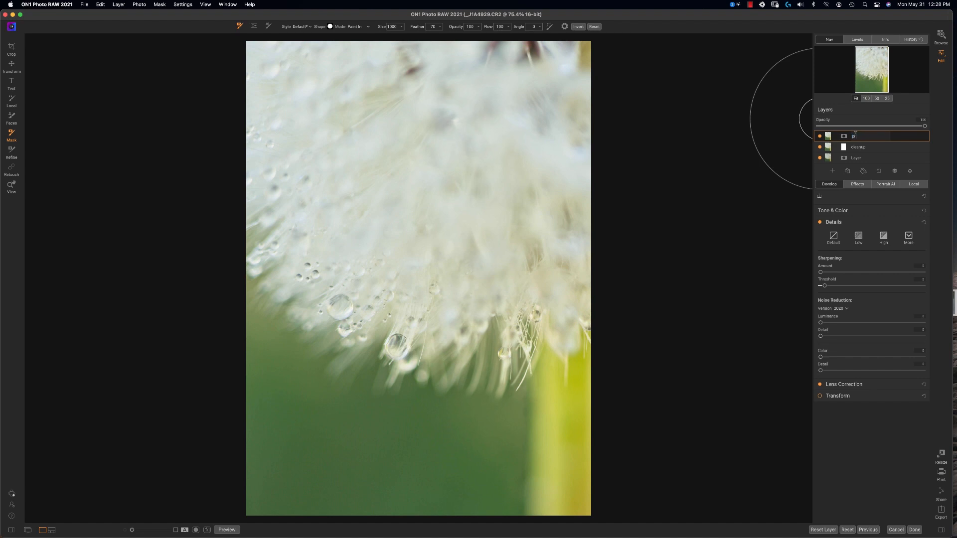
{"action": "type", "text": "processesing"}
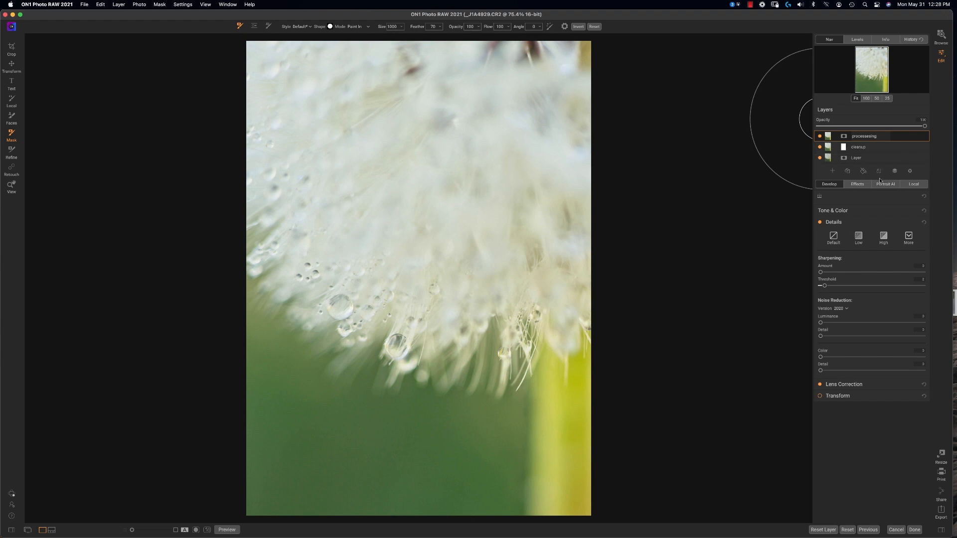
Step: Apply the Shanghai preset from Favorites for deeper greens and stronger contrast
{"action": "left_click", "coordinate": [11, 187]}
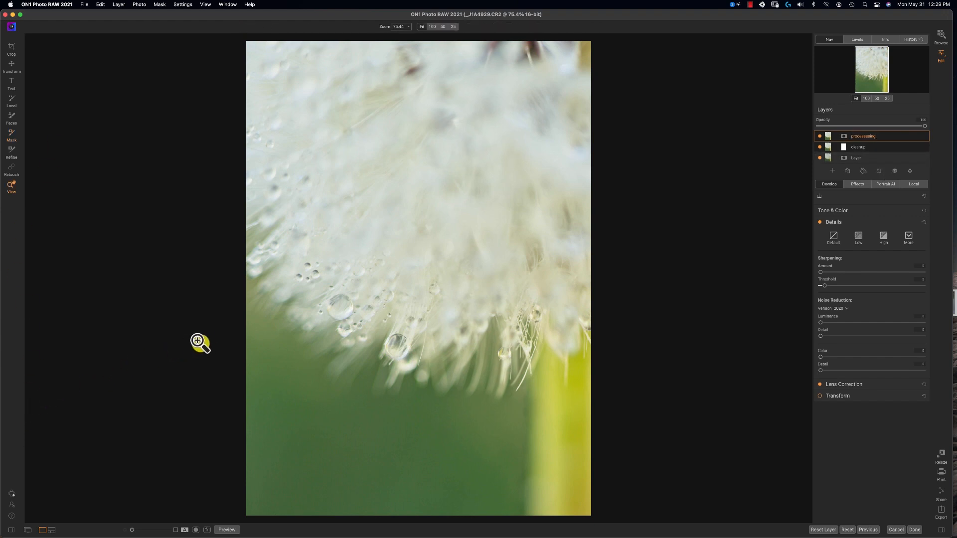
{"action": "mouse_move", "coordinate": [49, 453]}
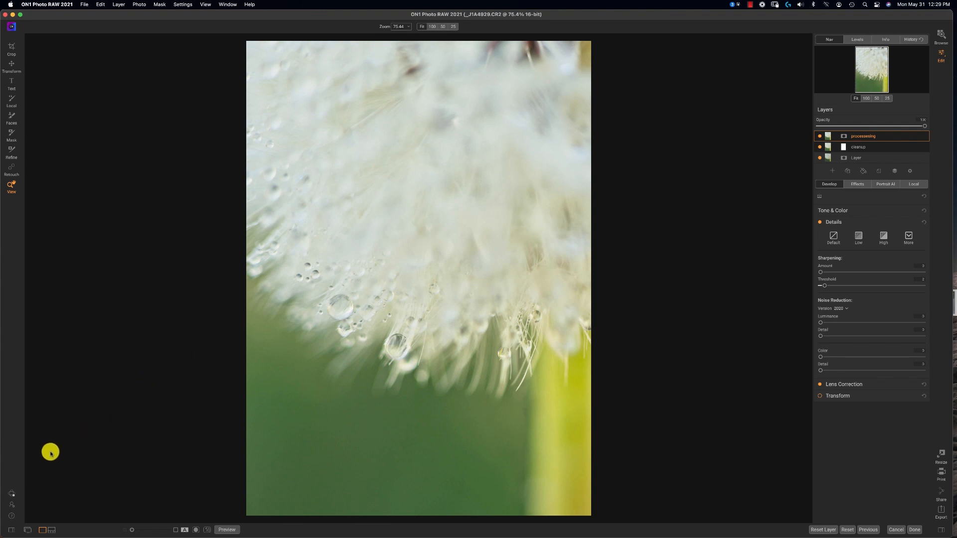
{"action": "mouse_move", "coordinate": [26, 529]}
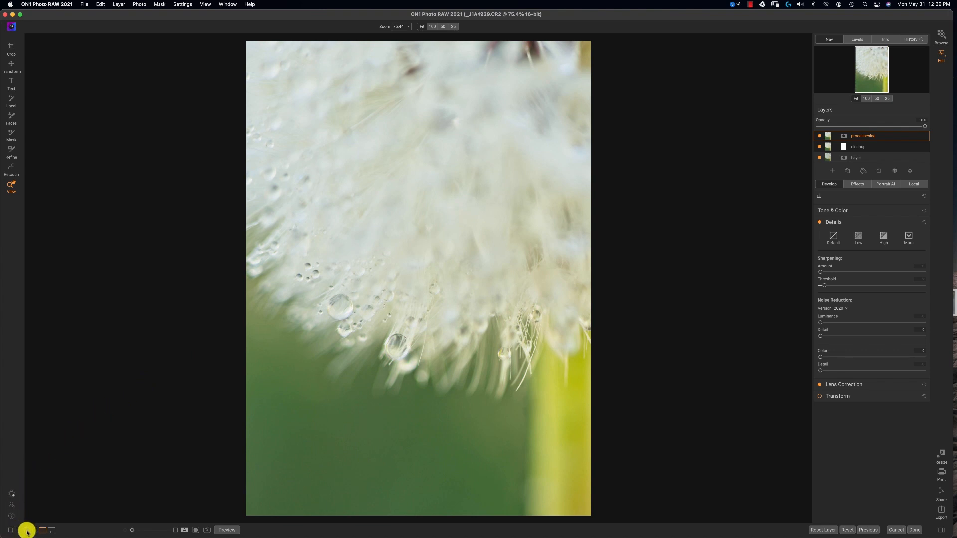
{"action": "mouse_move", "coordinate": [126, 114]}
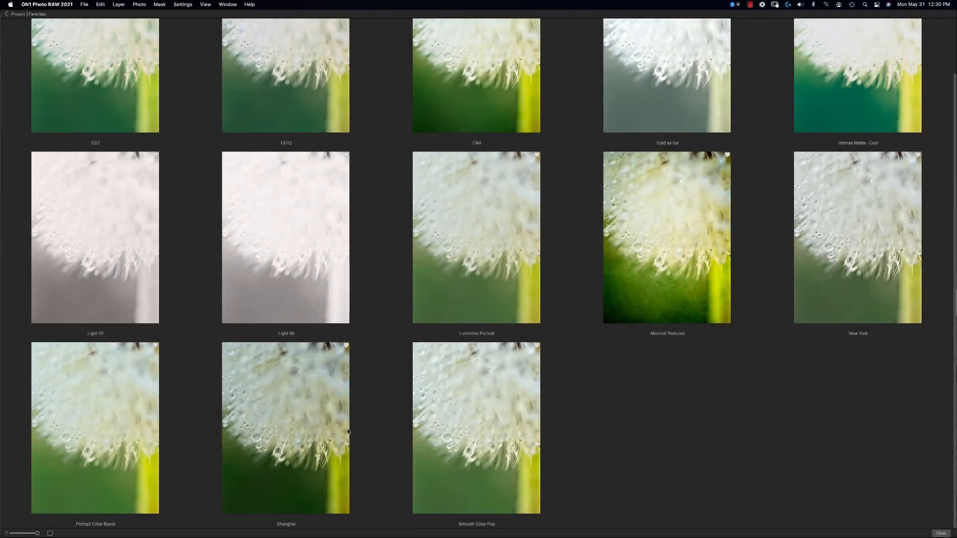
{"action": "mouse_move", "coordinate": [283, 384]}
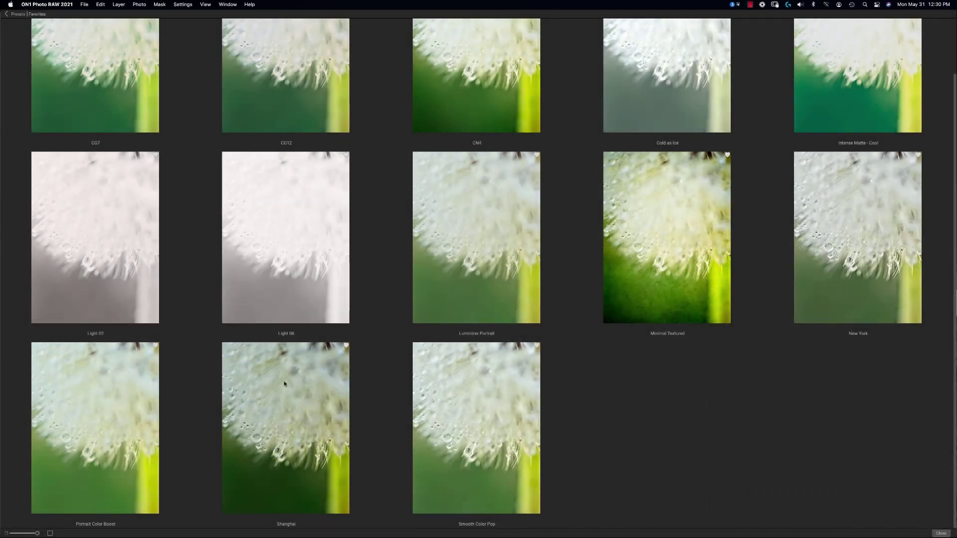
{"action": "mouse_move", "coordinate": [294, 405]}
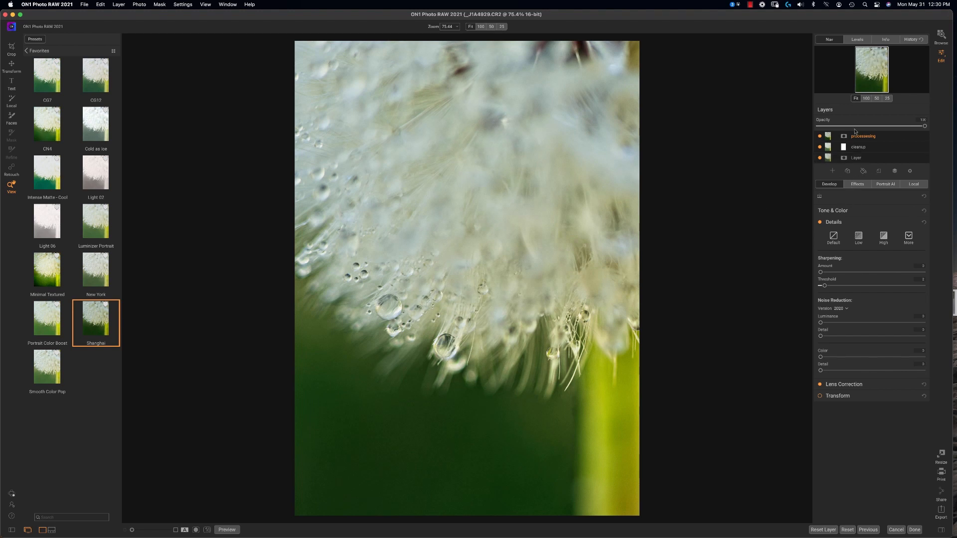
Step: Select the processing layer, list its Black & White and Dynamic Contrast filters, re-enable Dynamic Contrast
{"action": "left_click", "coordinate": [862, 136]}
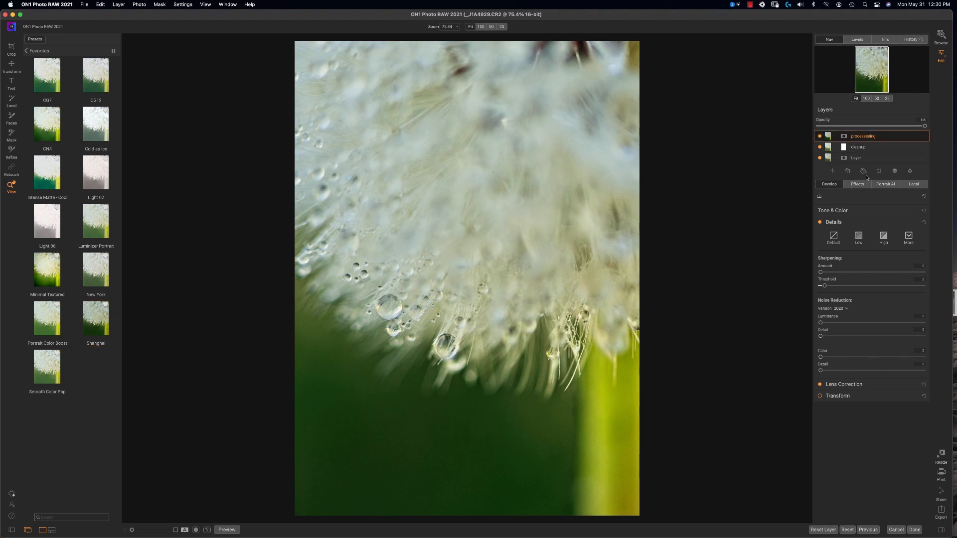
{"action": "left_click", "coordinate": [856, 184]}
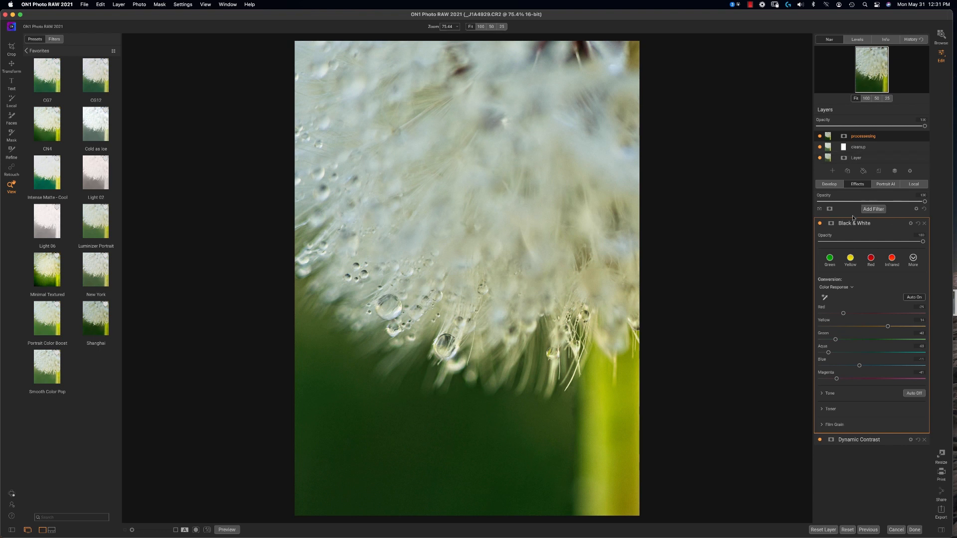
{"action": "mouse_move", "coordinate": [883, 335]}
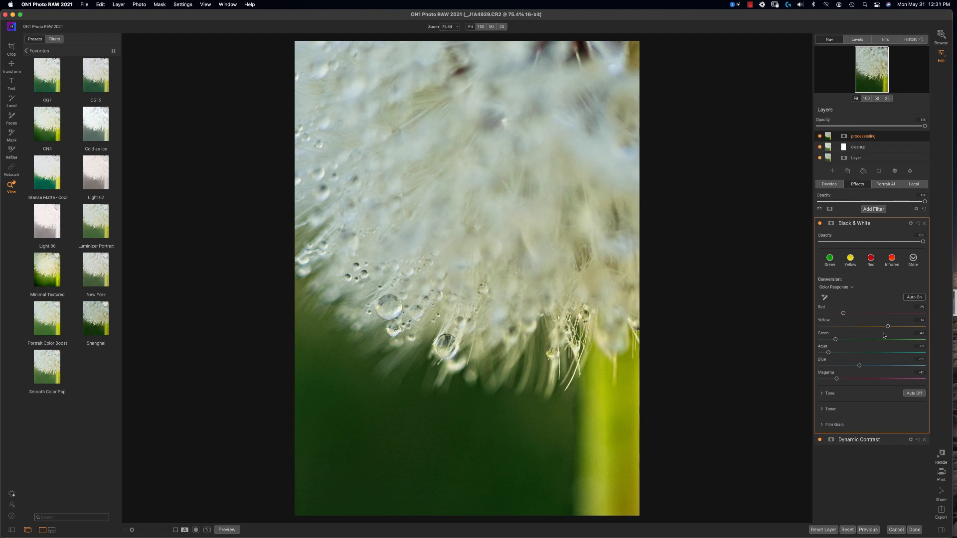
{"action": "mouse_move", "coordinate": [891, 336]}
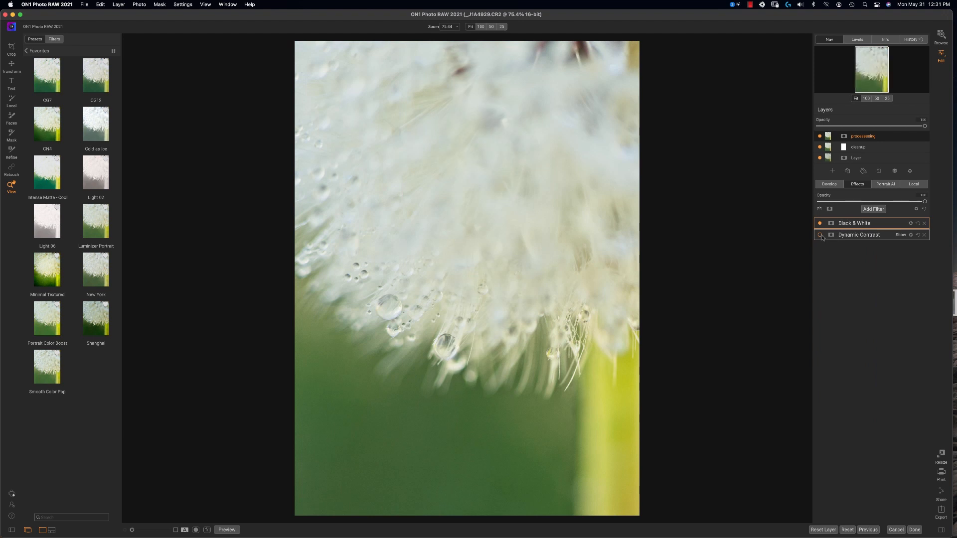
{"action": "left_click", "coordinate": [820, 235]}
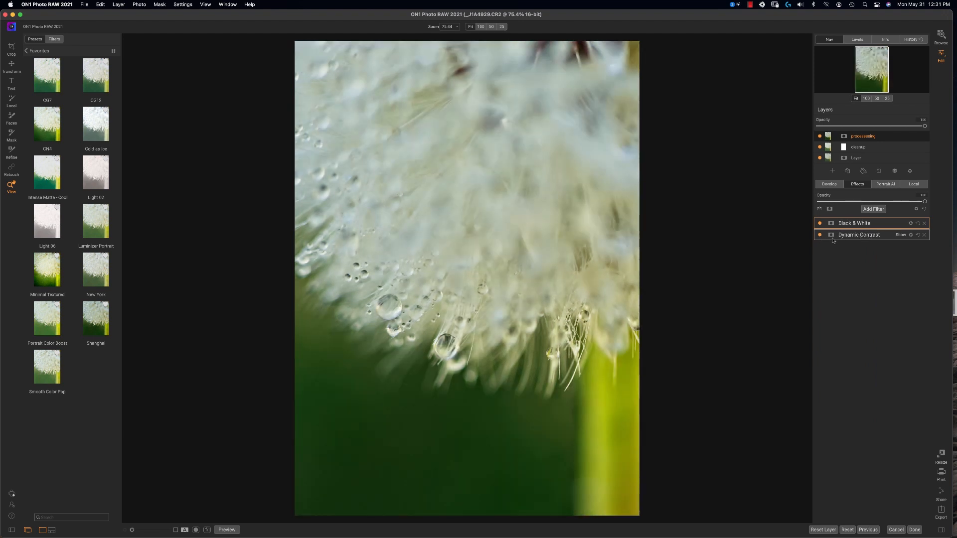
Step: Expand the Dynamic Contrast filter and set the masking brush to paint out
{"action": "left_click", "coordinate": [859, 234]}
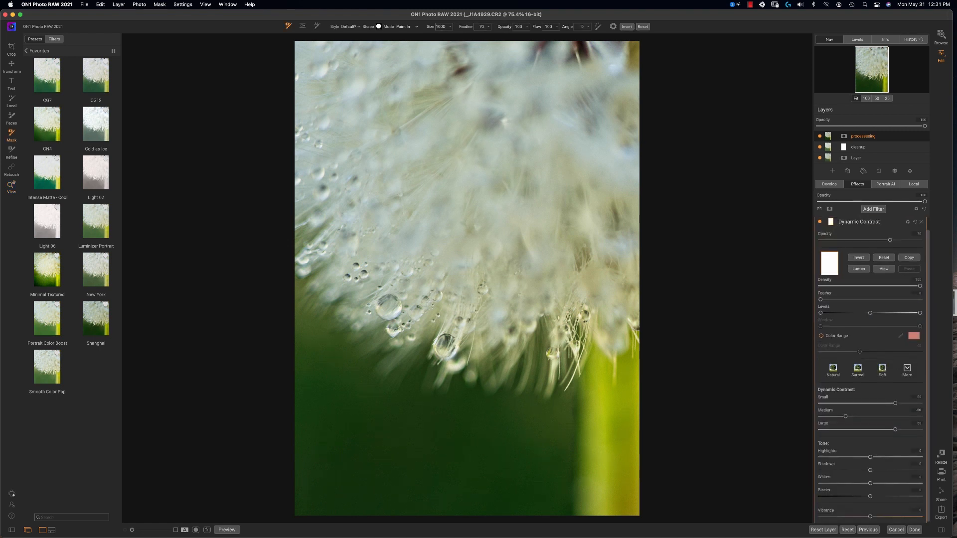
{"action": "mouse_move", "coordinate": [848, 247]}
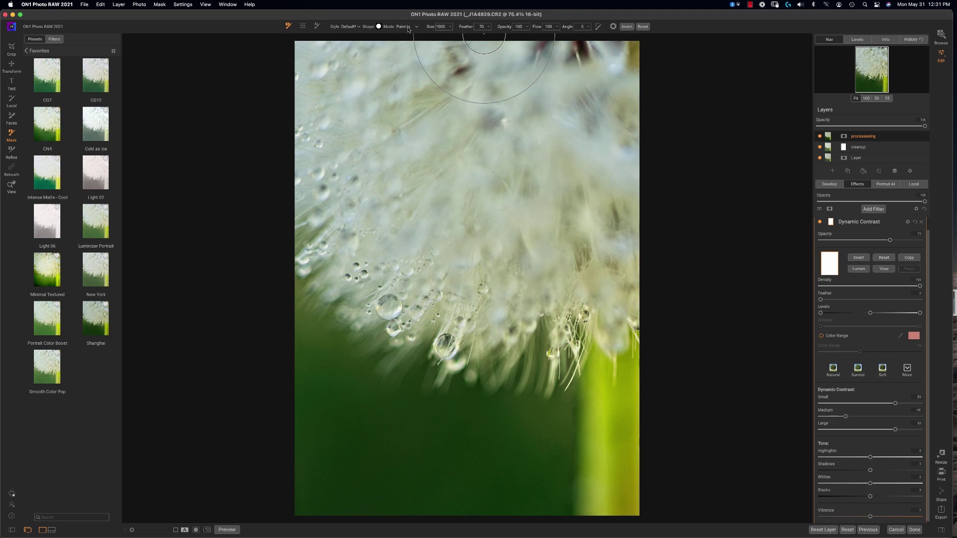
{"action": "left_click", "coordinate": [405, 33]}
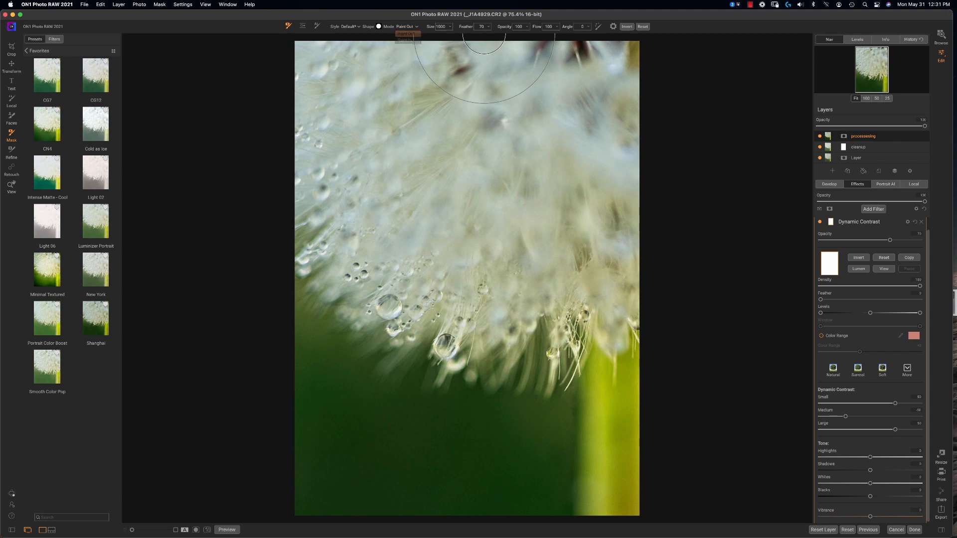
{"action": "mouse_move", "coordinate": [565, 134]}
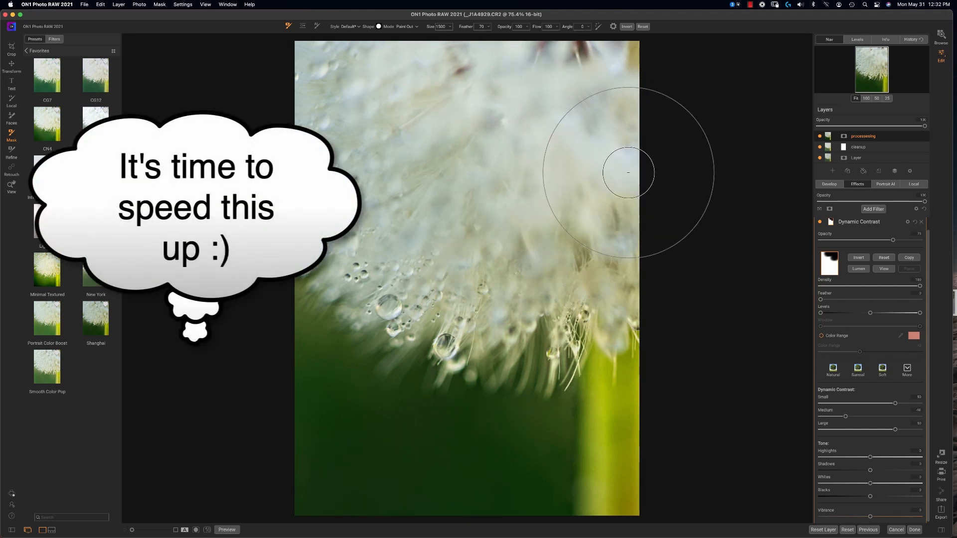
{"action": "mouse_move", "coordinate": [603, 144]}
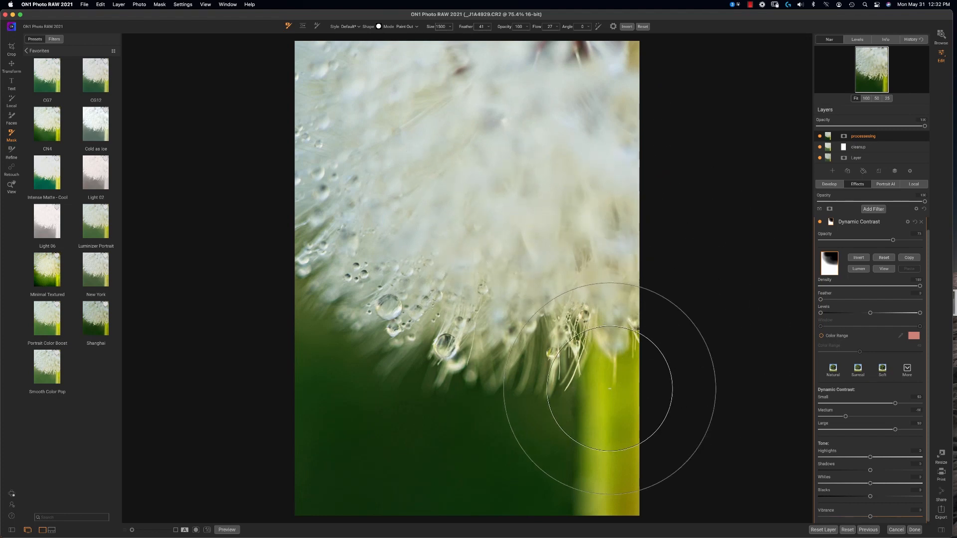
{"action": "mouse_move", "coordinate": [577, 398]}
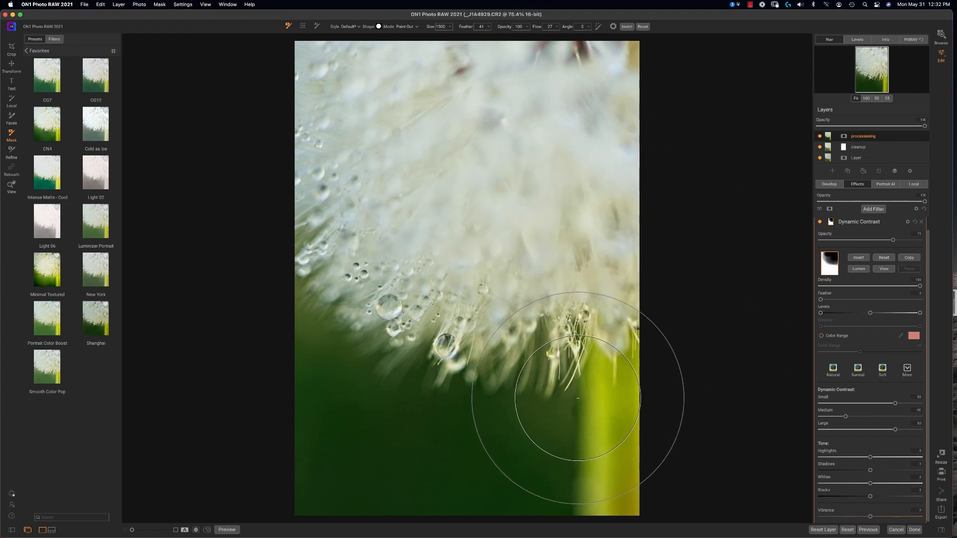
{"action": "mouse_move", "coordinate": [572, 399]}
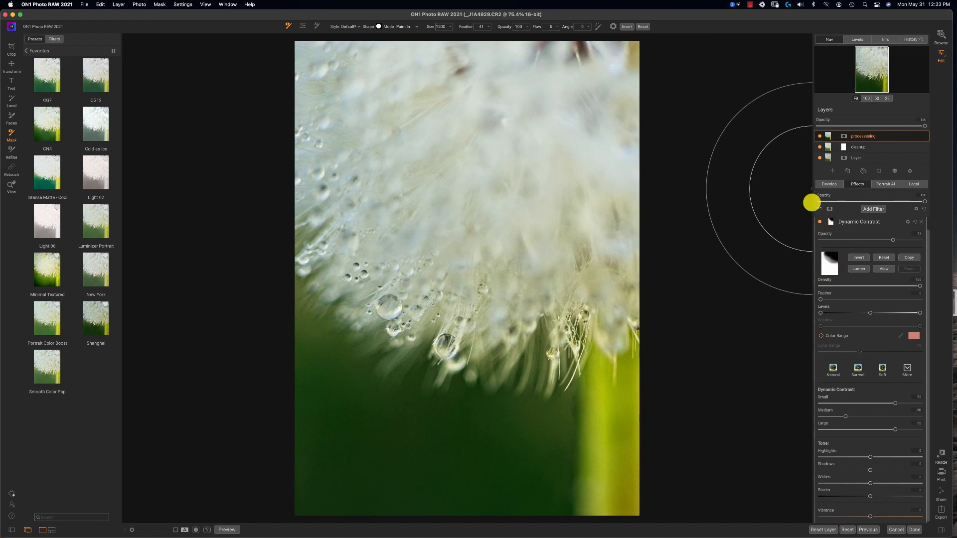
{"action": "mouse_move", "coordinate": [921, 203]}
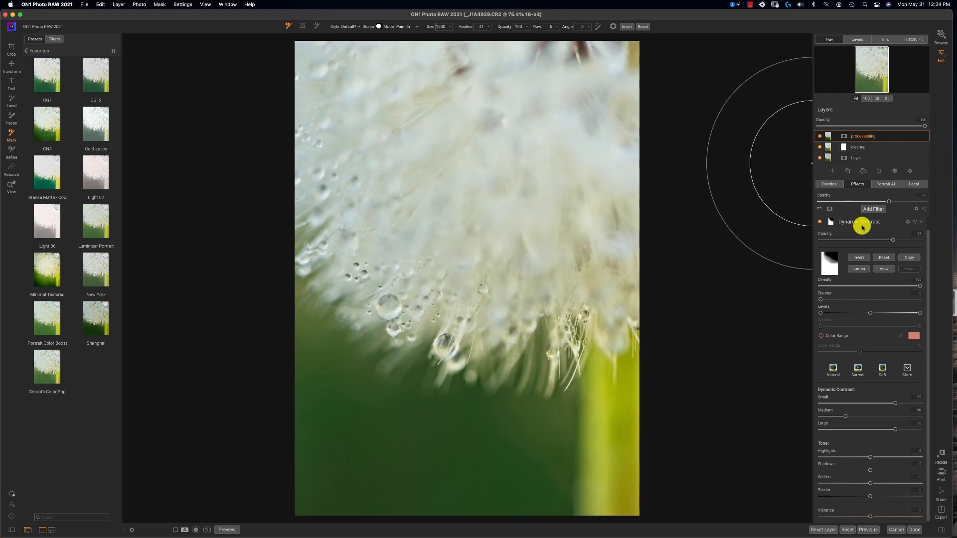
{"action": "mouse_move", "coordinate": [601, 38]}
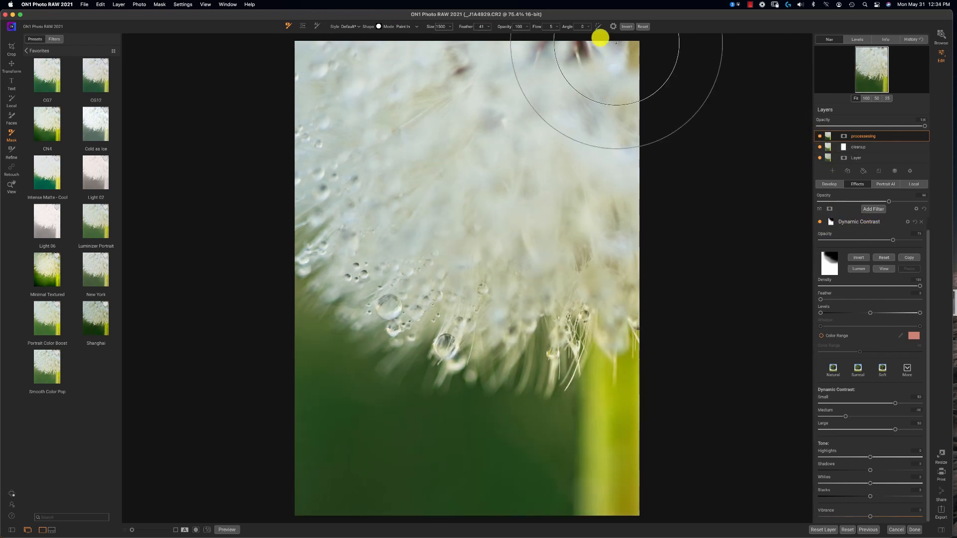
{"action": "mouse_move", "coordinate": [894, 180]}
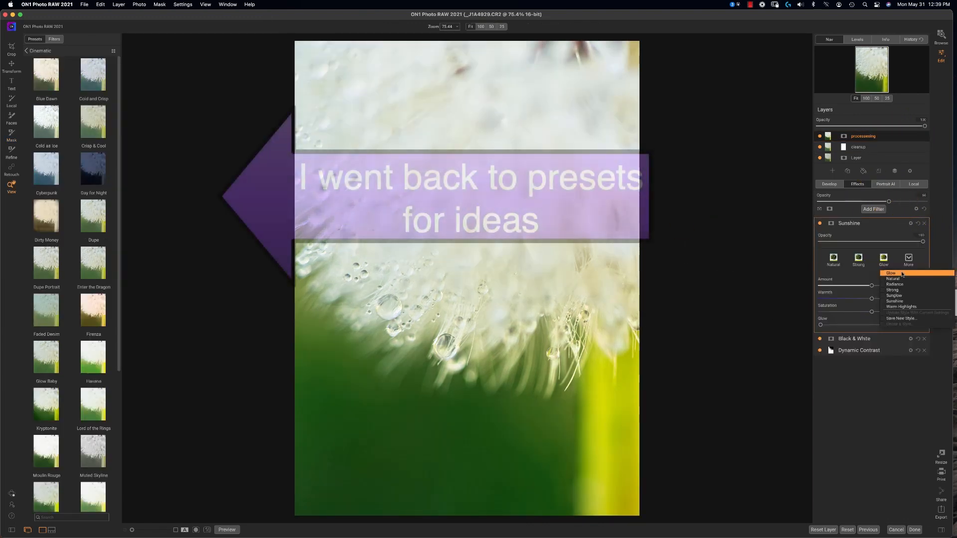
Step: Set the Sunshine filter's style to Glow
{"action": "left_click", "coordinate": [890, 273]}
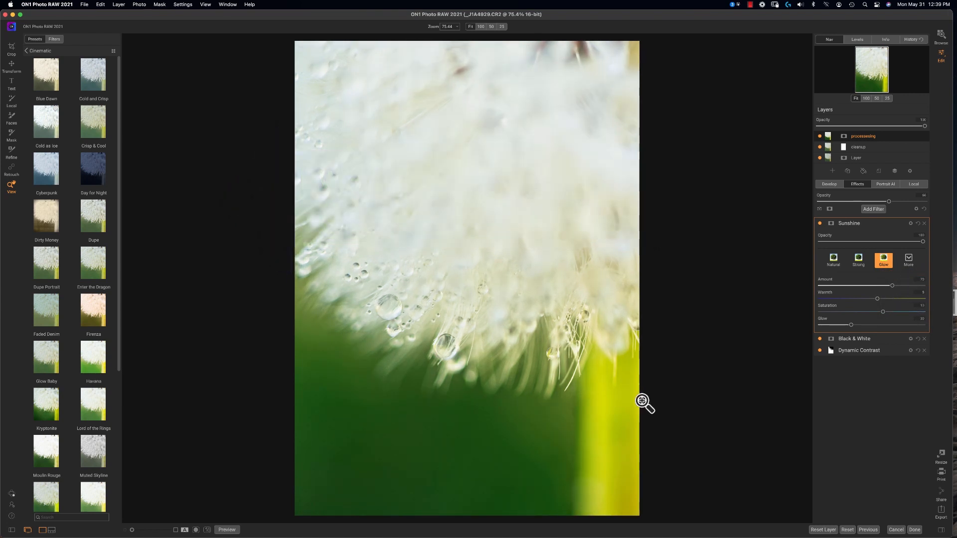
{"action": "left_click", "coordinate": [883, 259]}
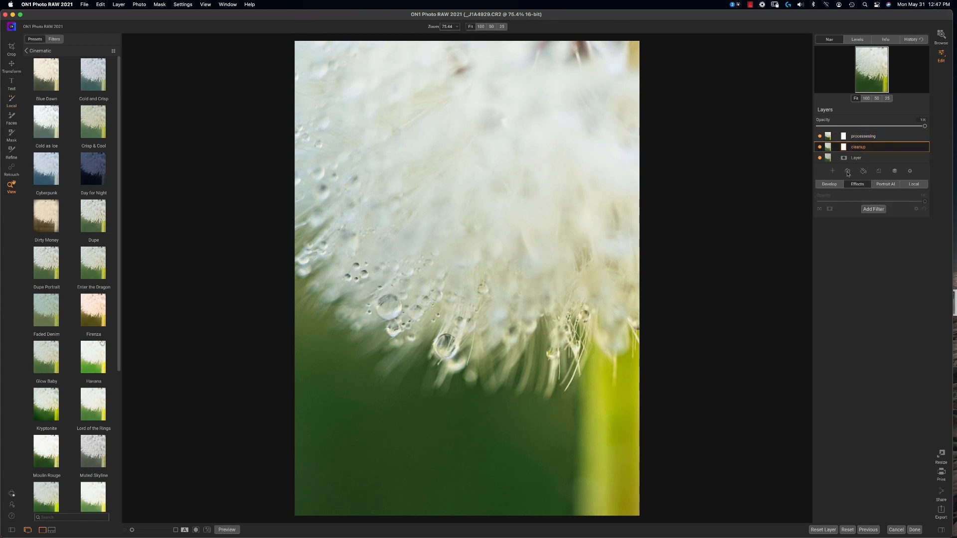
Step: Add a new layer to the layer stack
{"action": "left_click", "coordinate": [848, 171]}
{"action": "type", "text": "bottom"}
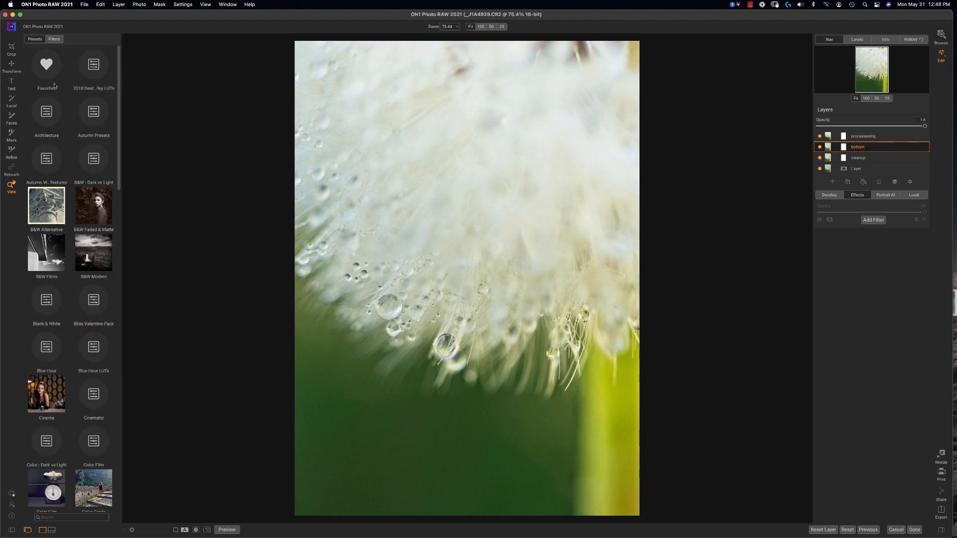
{"action": "mouse_move", "coordinate": [58, 84]}
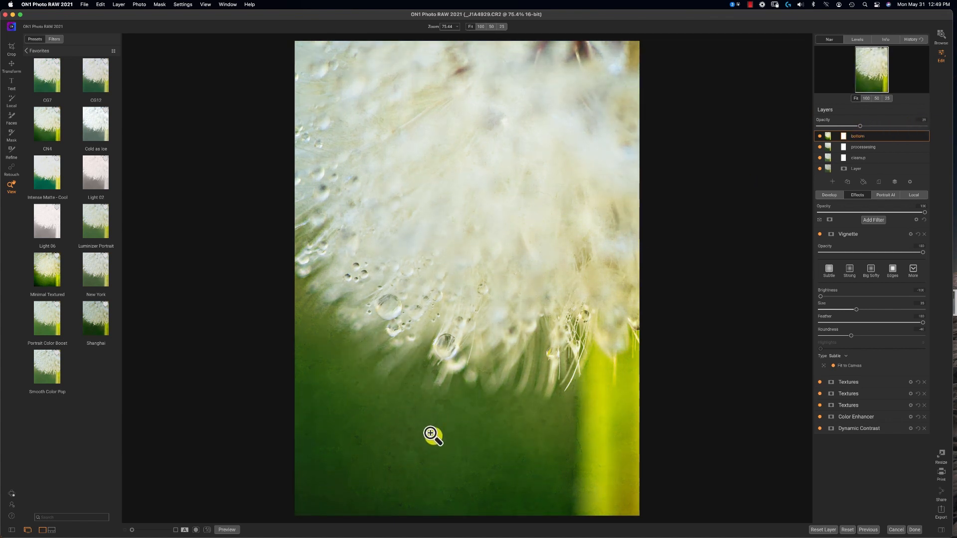
{"action": "mouse_move", "coordinate": [490, 364]}
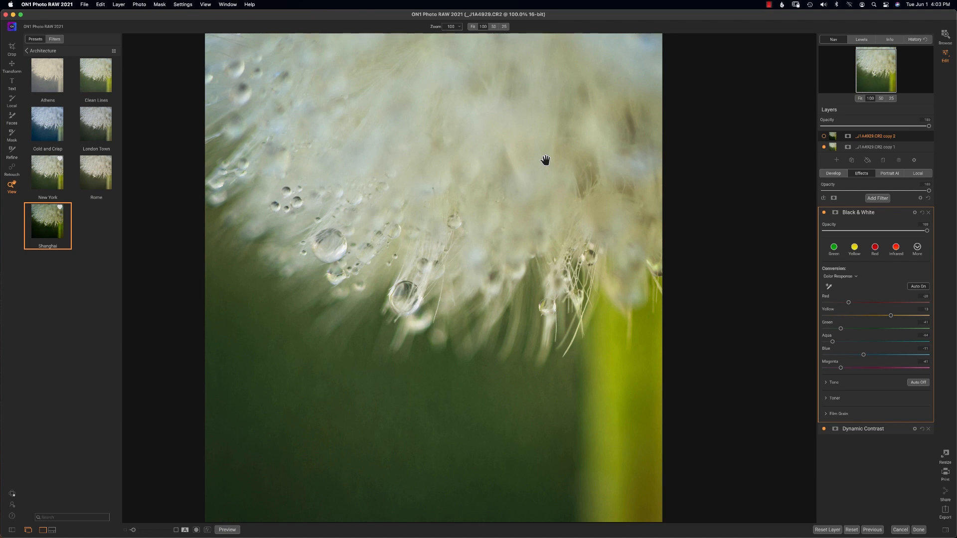
{"action": "mouse_move", "coordinate": [672, 220]}
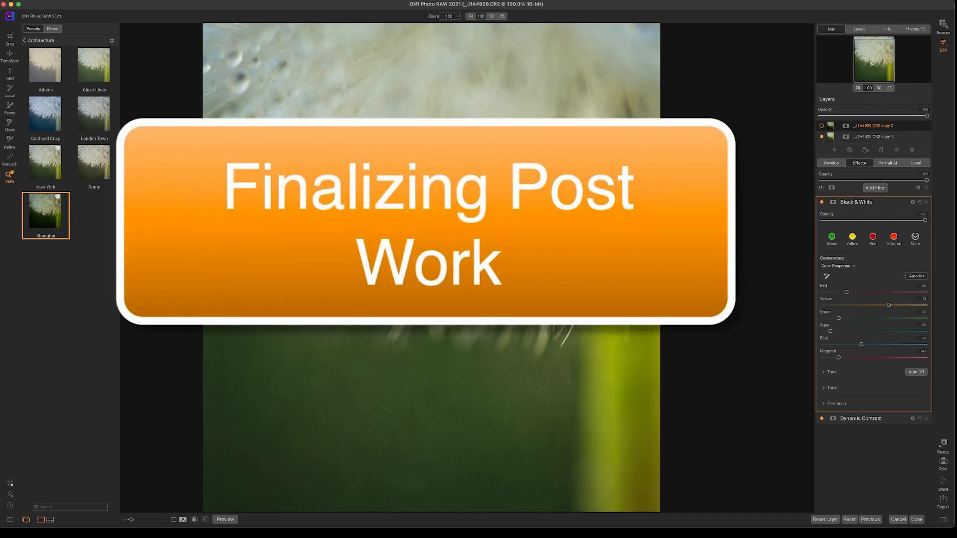
{"action": "mouse_move", "coordinate": [46, 212]}
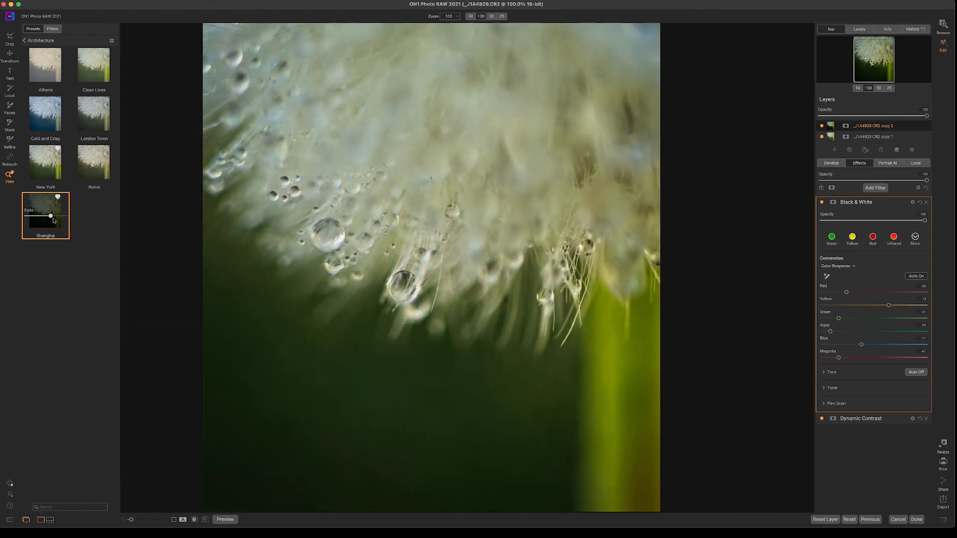
Step: Fade the Shanghai preset on copy 2 to a subtler strength
{"action": "left_click_drag", "start_coordinate": [51, 216], "coordinate": [36, 216]}
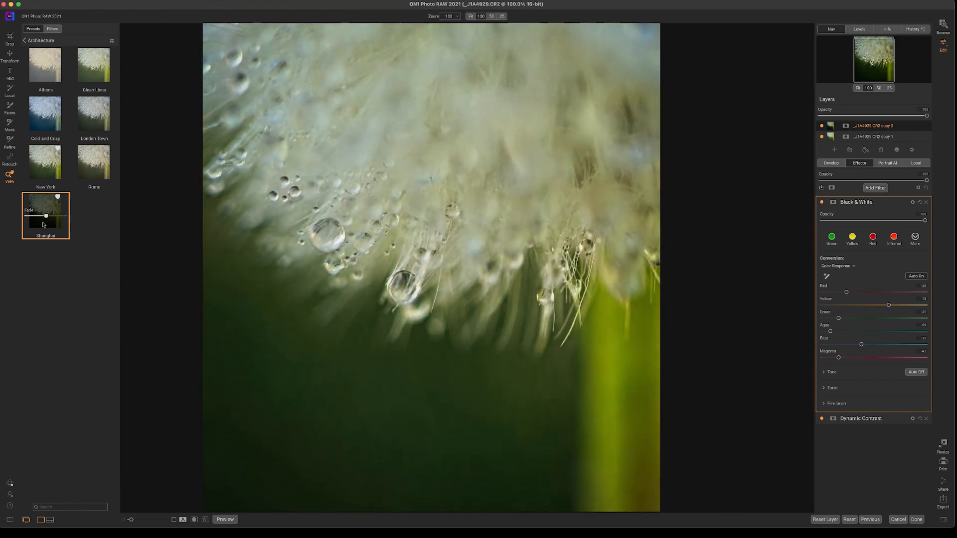
{"action": "left_click", "coordinate": [9, 120]}
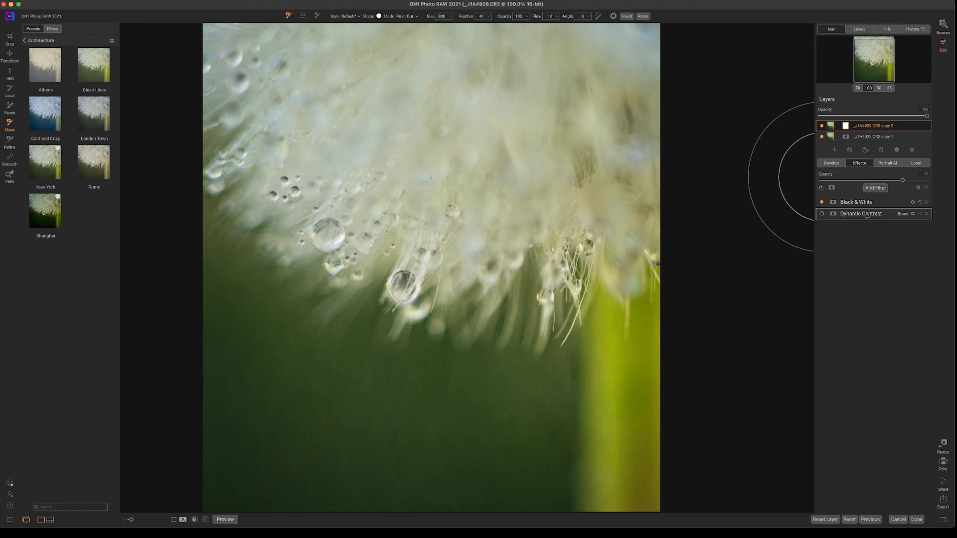
Step: Expand Dynamic Contrast and place a gradient mask across the dandelion head
{"action": "left_click", "coordinate": [861, 213]}
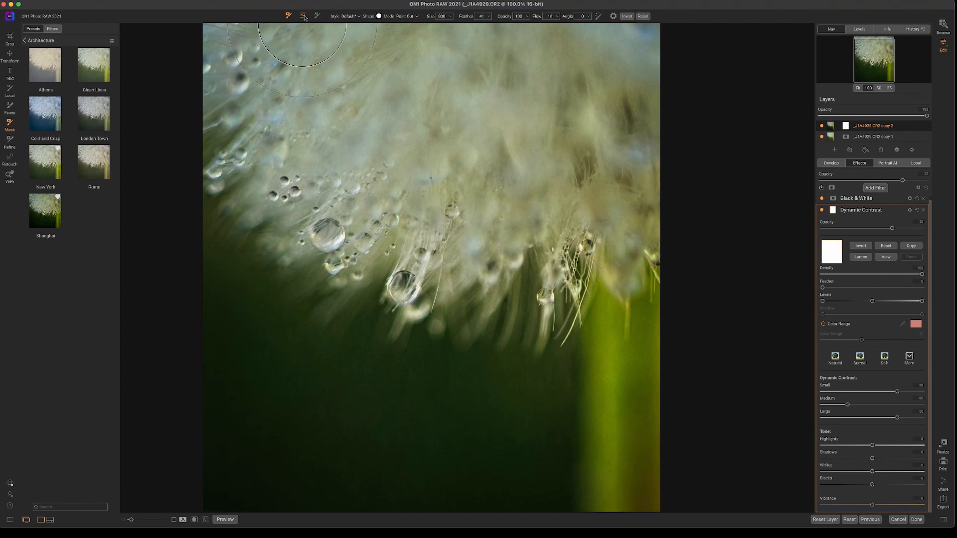
{"action": "left_click", "coordinate": [302, 16]}
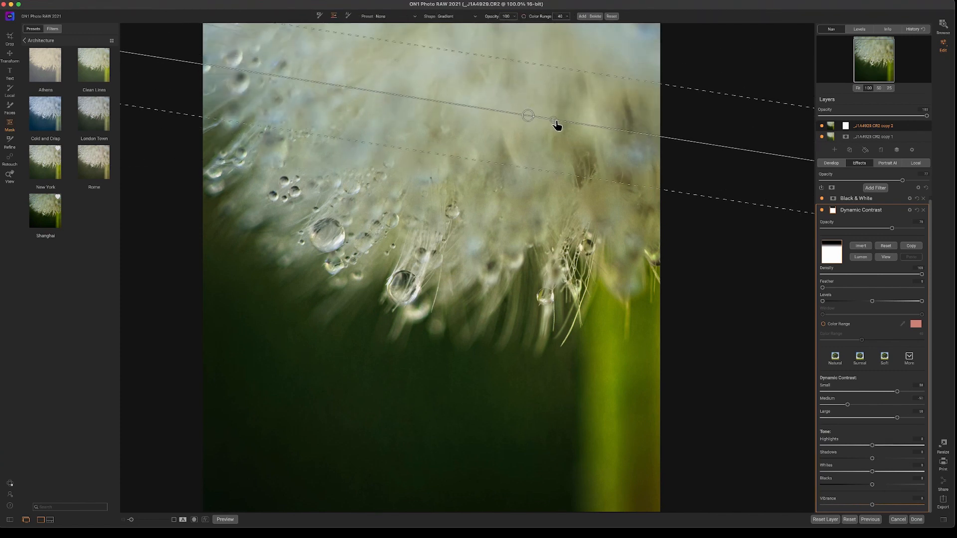
{"action": "left_click", "coordinate": [528, 115]}
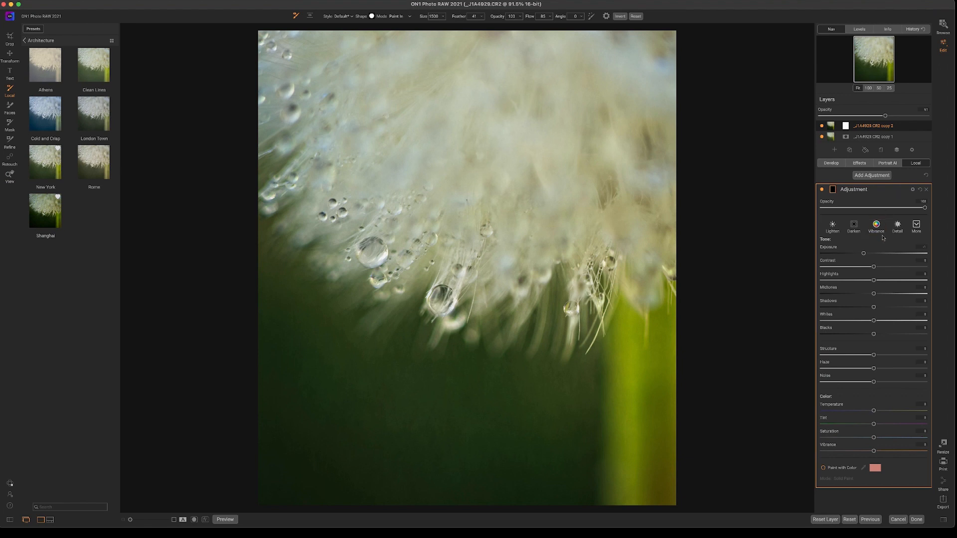
Step: Set the local adjustment on copy 2 to the Darken preset
{"action": "left_click", "coordinate": [853, 225]}
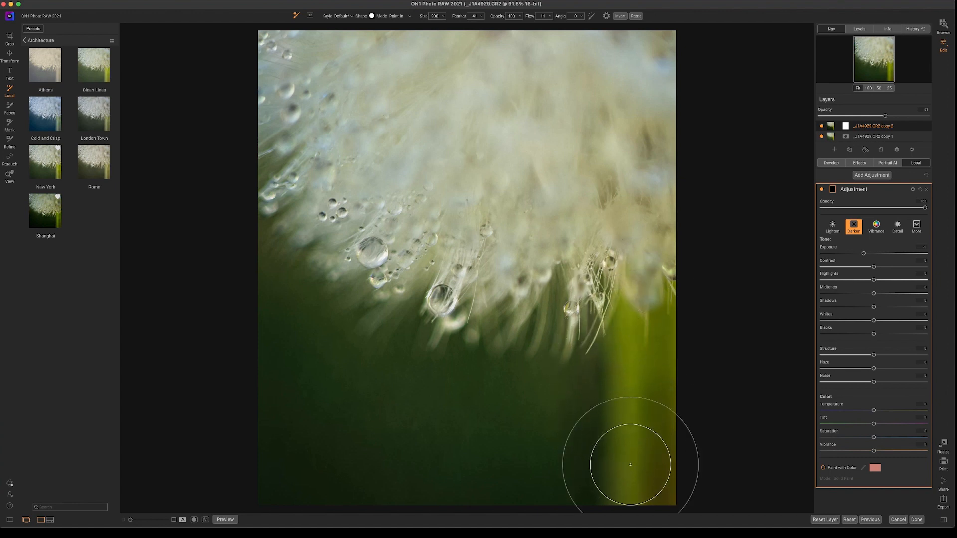
{"action": "mouse_move", "coordinate": [682, 483]}
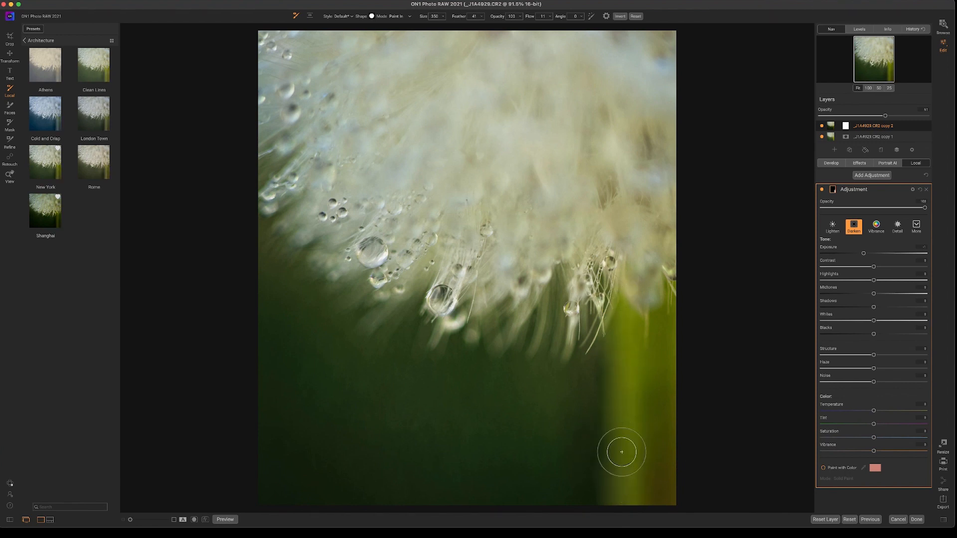
{"action": "mouse_move", "coordinate": [650, 487]}
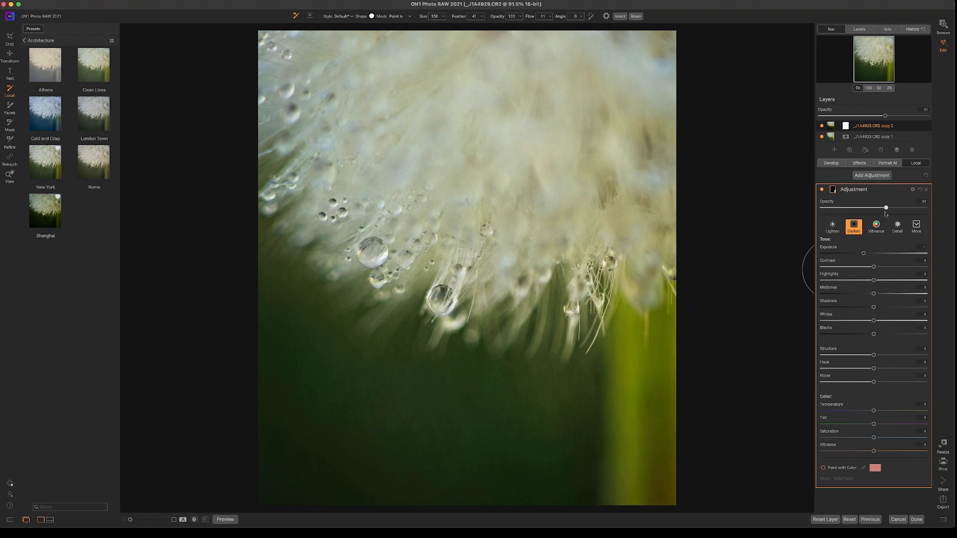
Step: Crop the photo, dragging the frame toward the upper left around the dandelion
{"action": "left_click", "coordinate": [10, 38]}
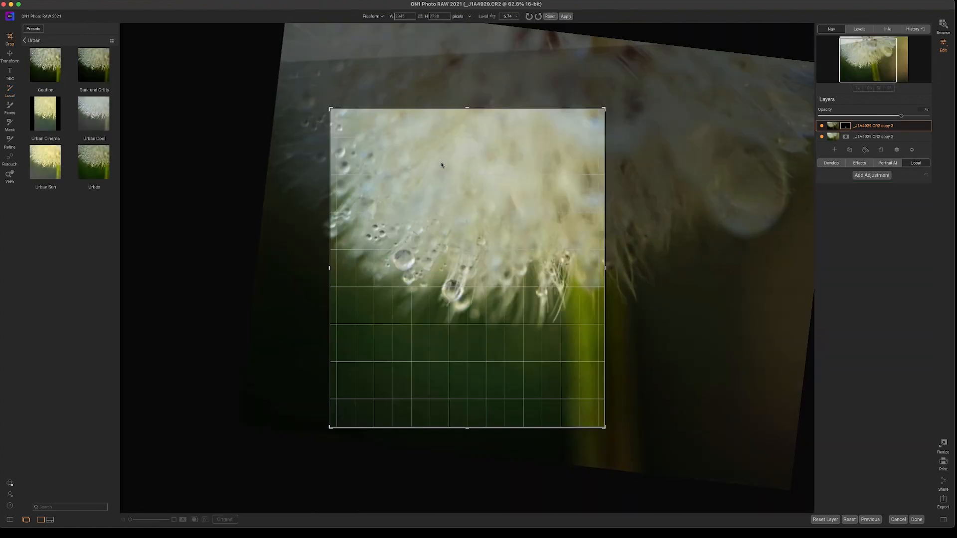
{"action": "left_click_drag", "start_coordinate": [330, 109], "coordinate": [323, 92]}
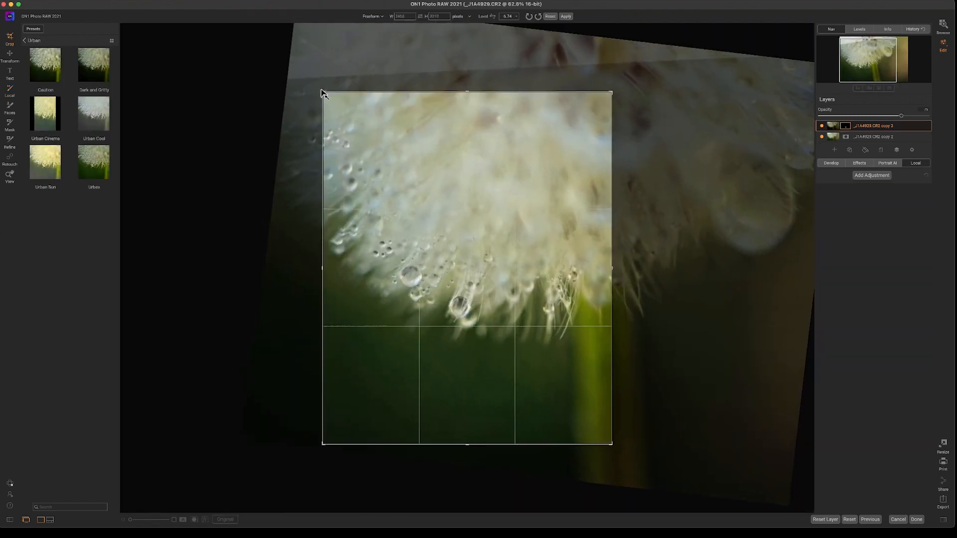
{"action": "left_click_drag", "start_coordinate": [323, 92], "coordinate": [312, 85]}
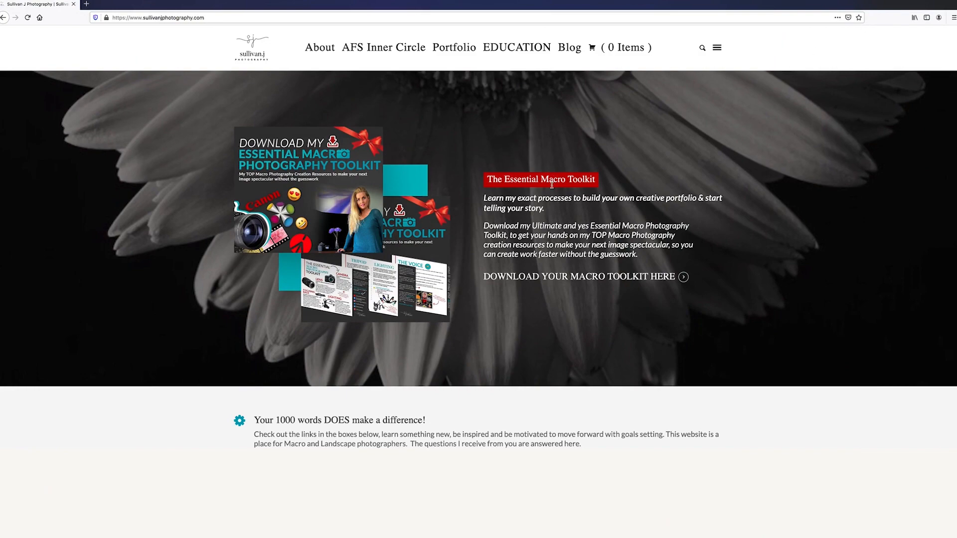
Step: Open the Essential Macro Toolkit download page, scroll it, then follow the Facebook group link
{"action": "left_click", "coordinate": [579, 277]}
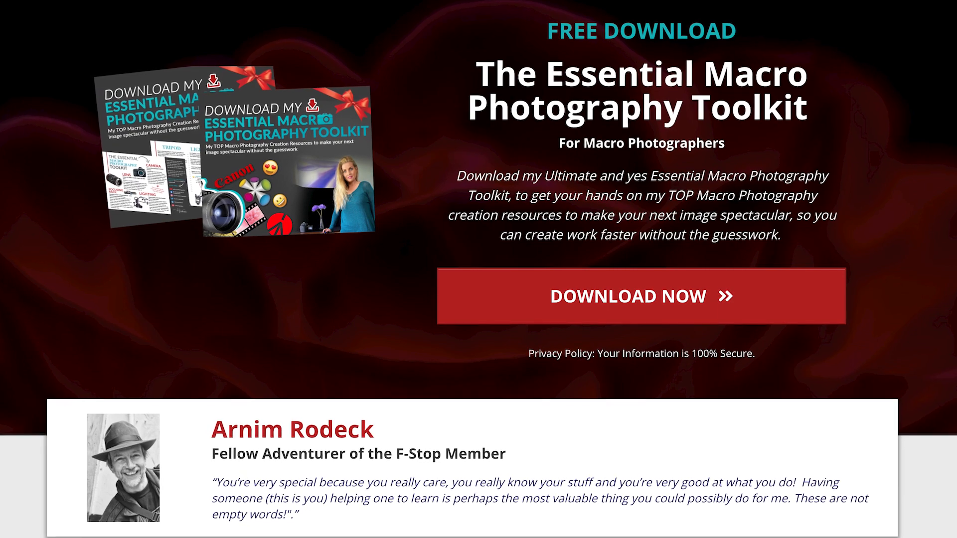
{"action": "scroll", "scroll_direction": "down", "scroll_amount": 3}
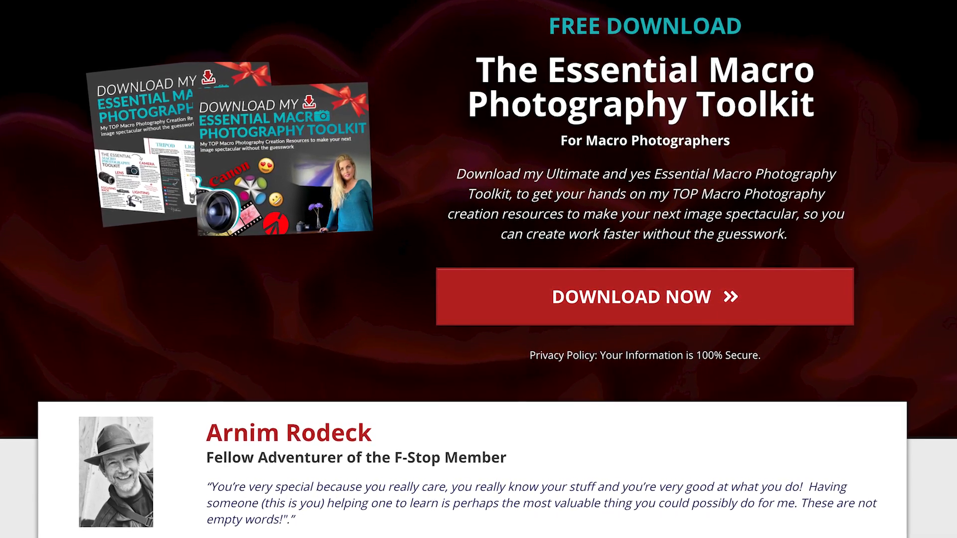
{"action": "scroll", "scroll_direction": "down", "scroll_amount": 3}
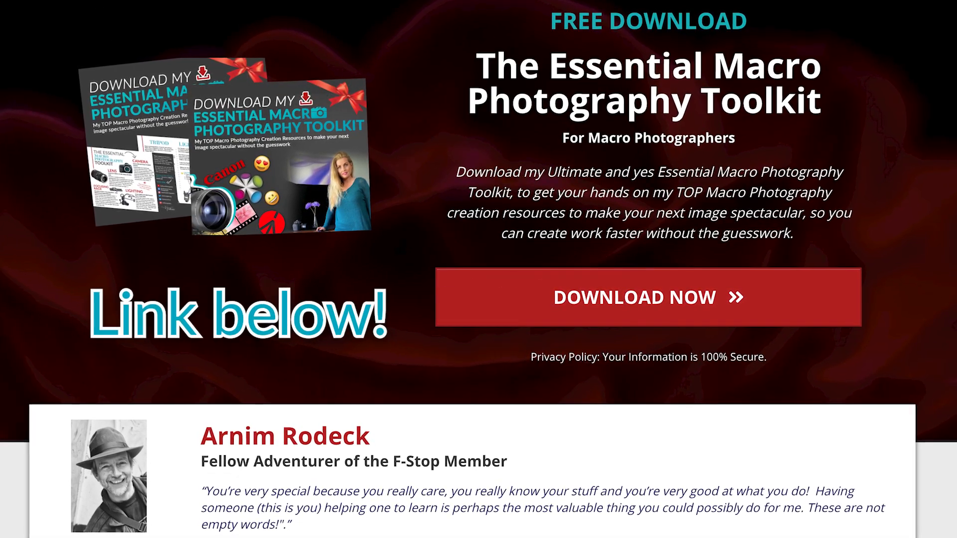
{"action": "left_click", "coordinate": [649, 298]}
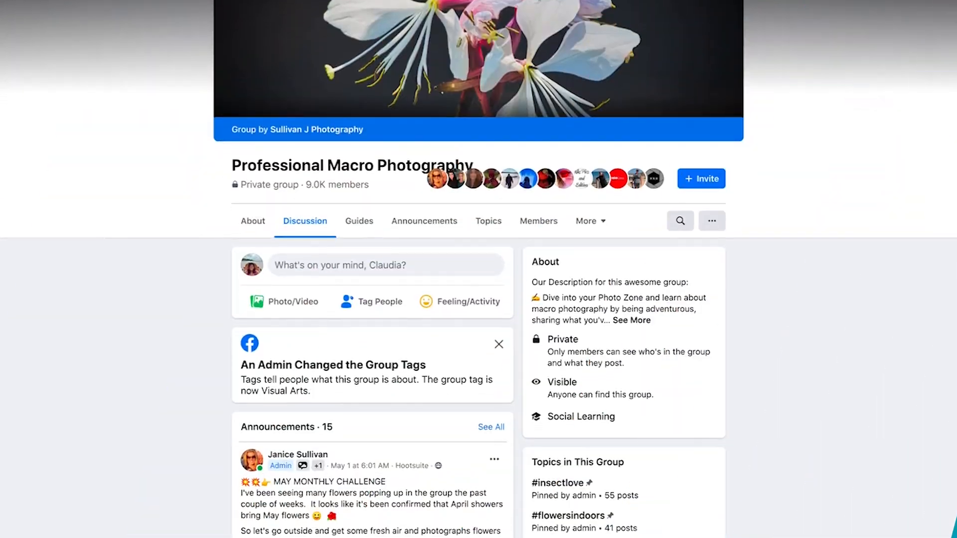
Step: Open the macro group's Guides and scroll through the Live Calls Ask Me Anything videos
{"action": "scroll", "scroll_direction": "down", "scroll_amount": 3}
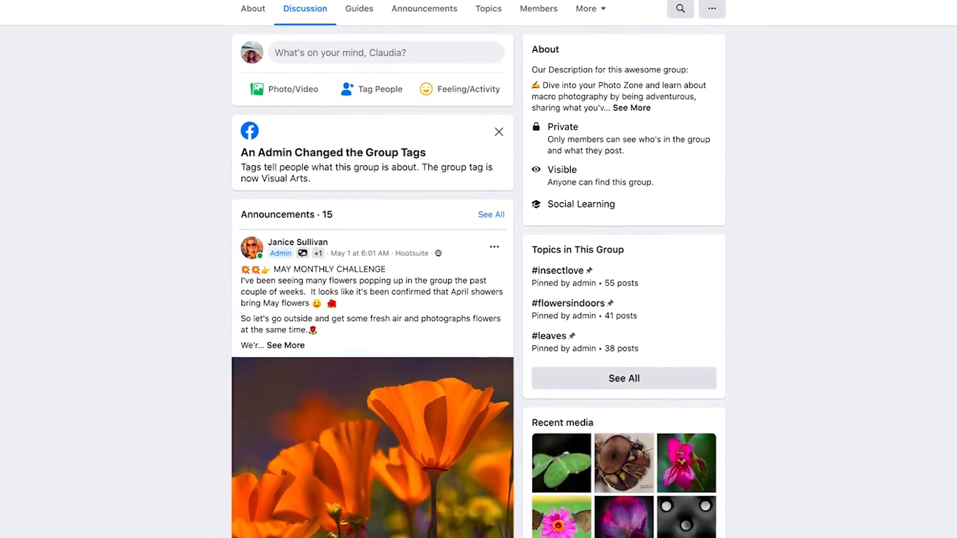
{"action": "left_click", "coordinate": [359, 8]}
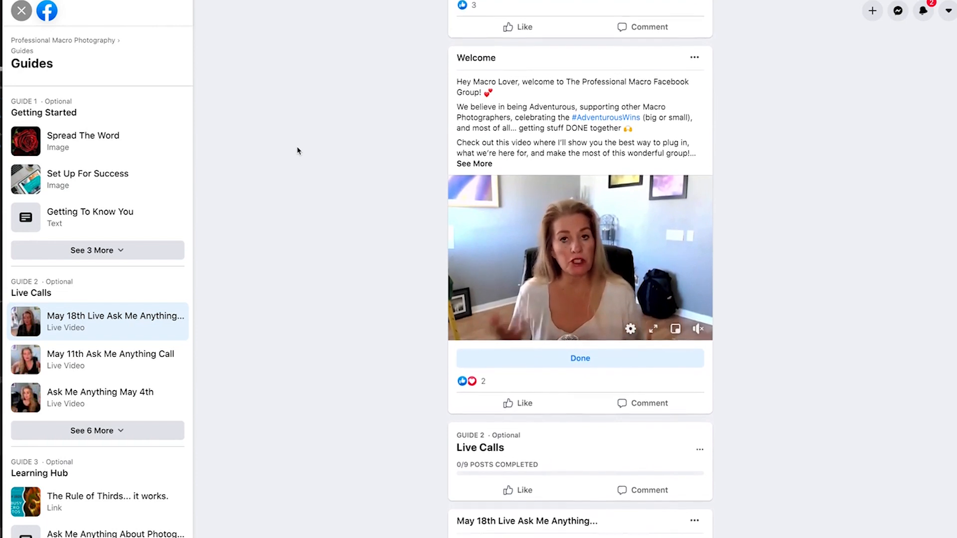
{"action": "scroll", "scroll_direction": "down", "scroll_amount": 3}
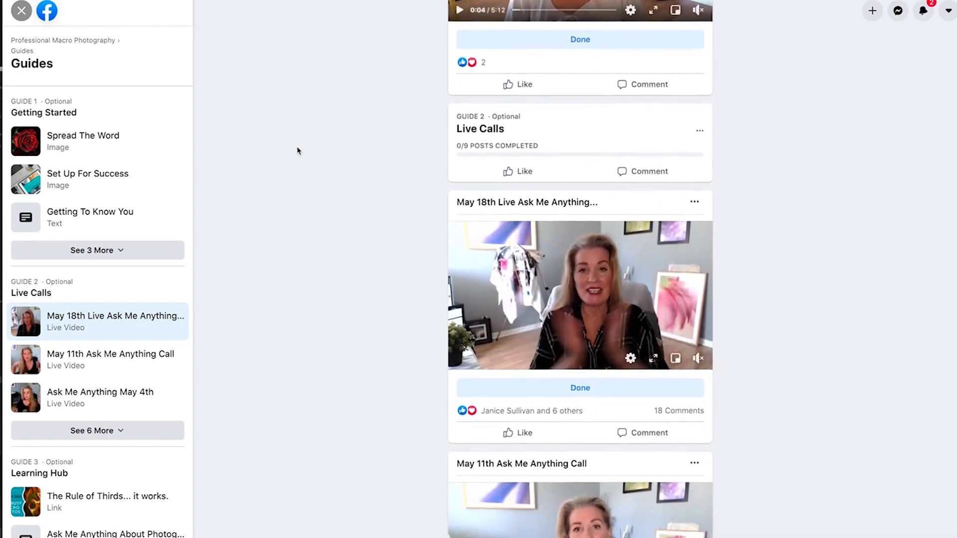
{"action": "scroll", "scroll_direction": "down", "scroll_amount": 3}
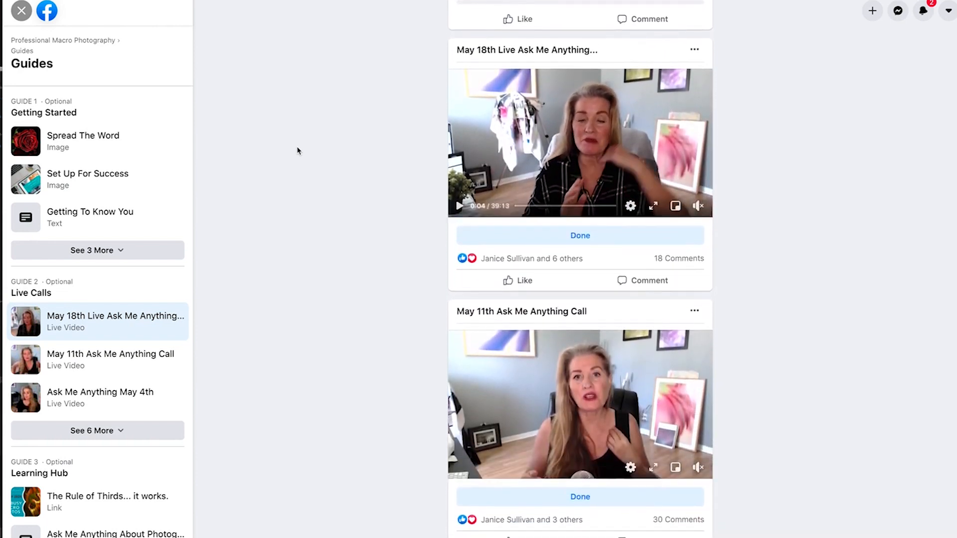
{"action": "scroll", "scroll_direction": "down", "scroll_amount": 3}
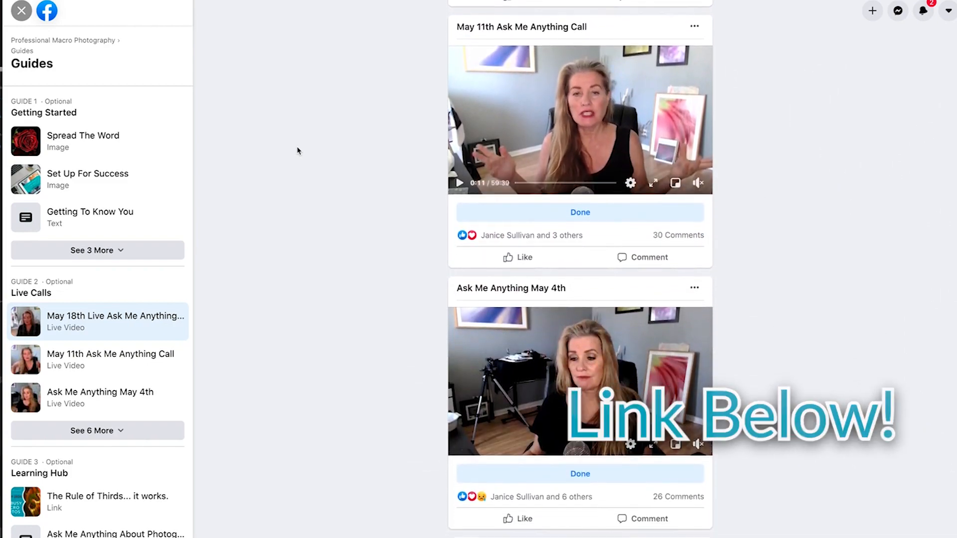